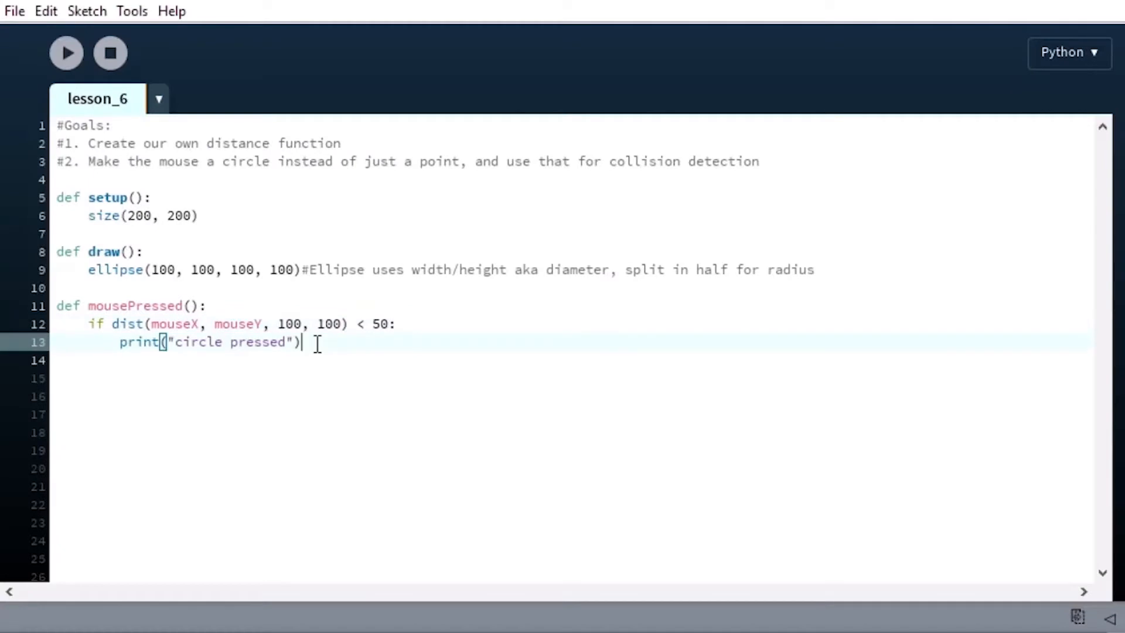
pyautogui.moveTo(177, 260)
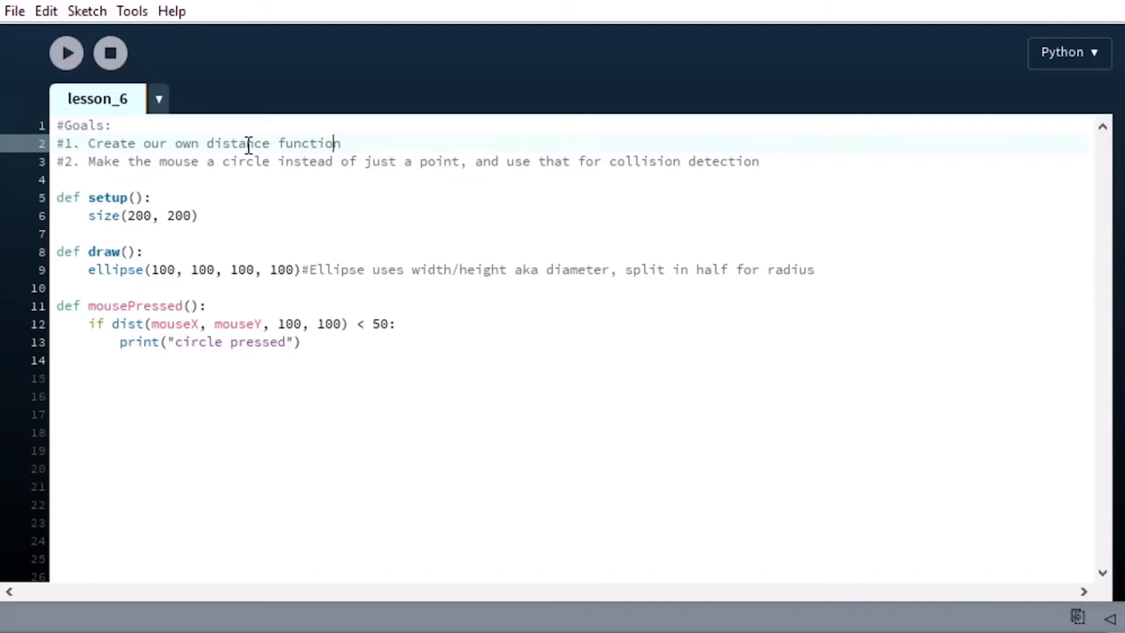
# Insert blank lines between draw() and the mousePressed() definition
pyautogui.doubleClick(127, 323)
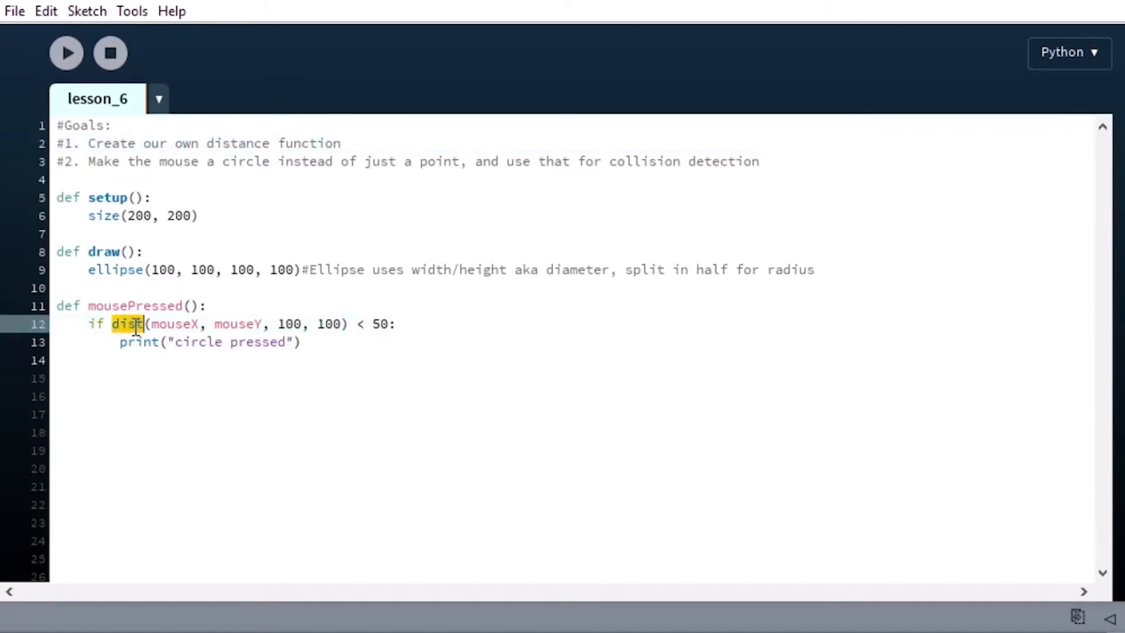
pyautogui.click(137, 324)
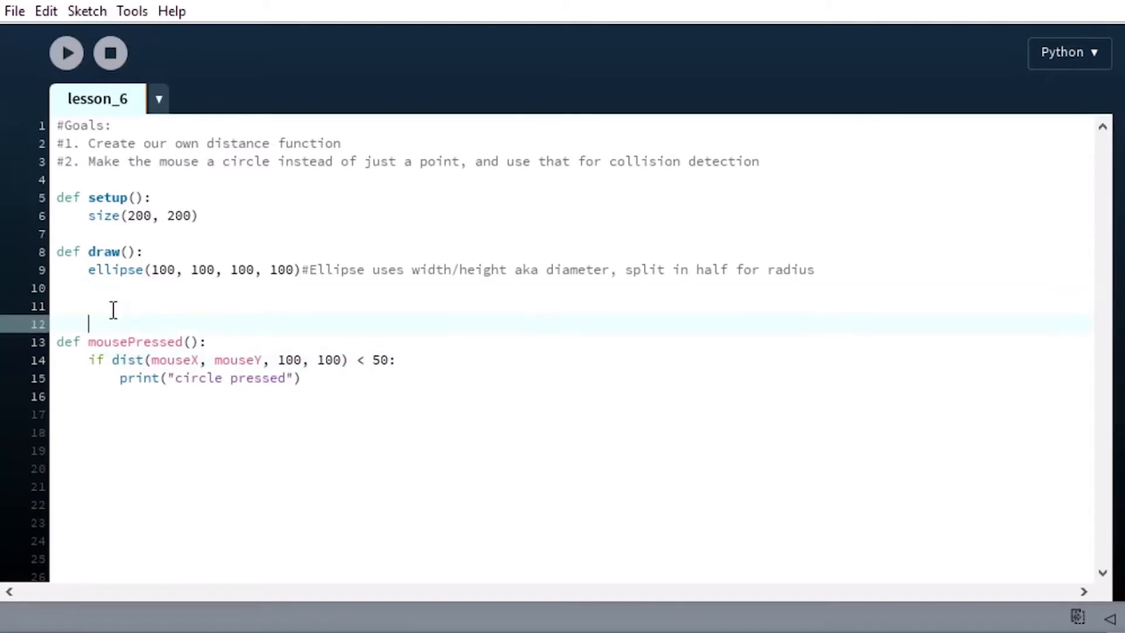
# Write the header def customDist(x1, y1, x2, y2): and start its indented body
pyautogui.write('d')
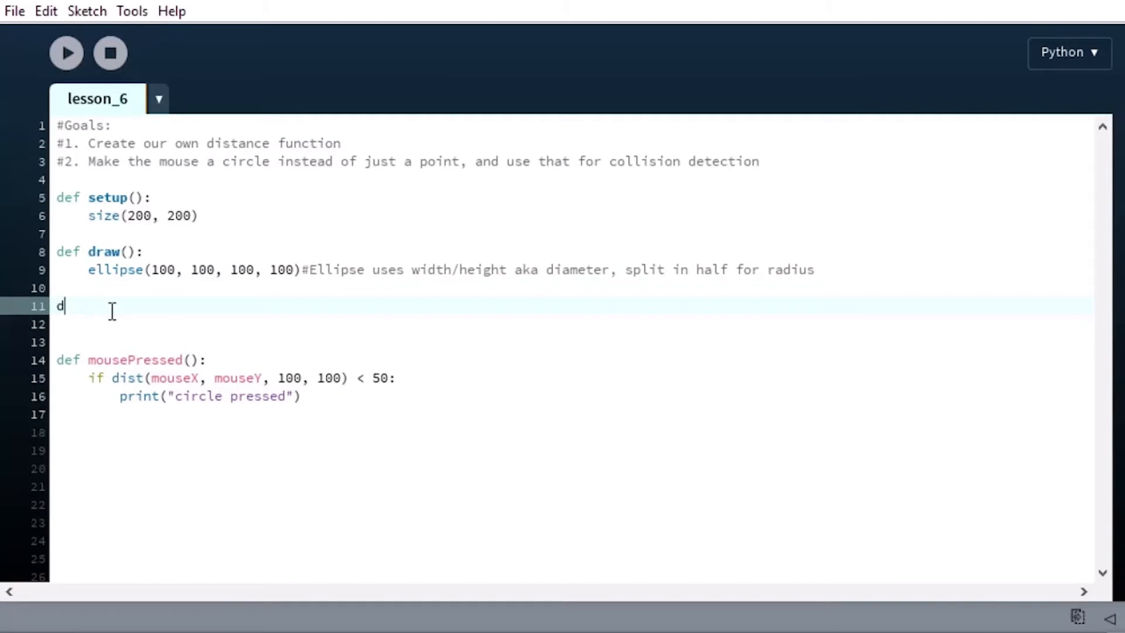
pyautogui.write('ef')
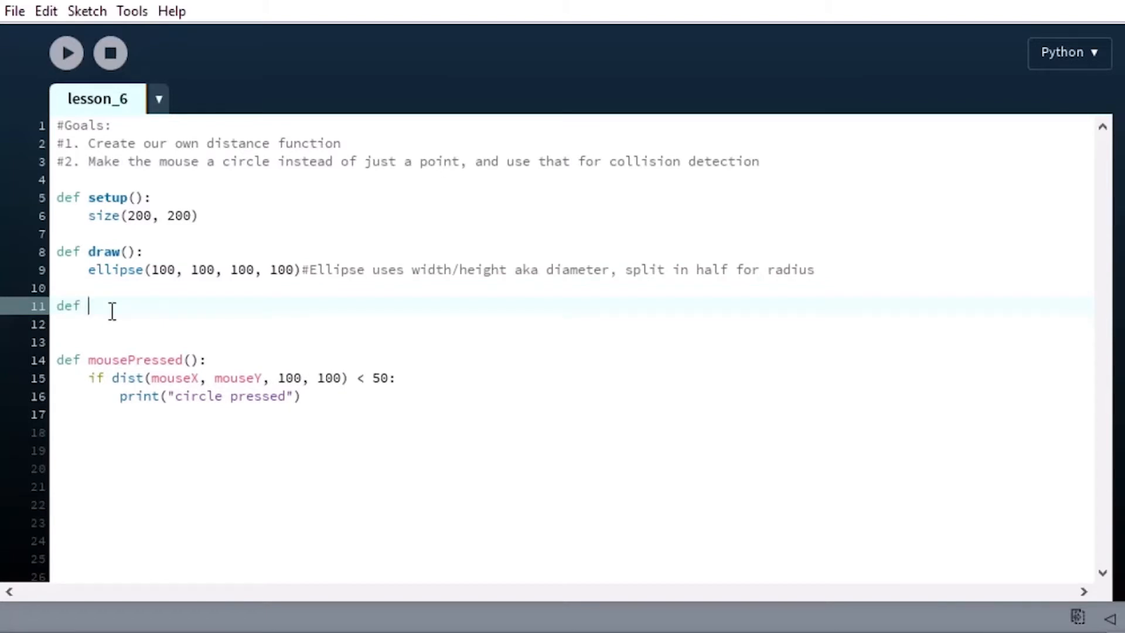
pyautogui.write('customDis')
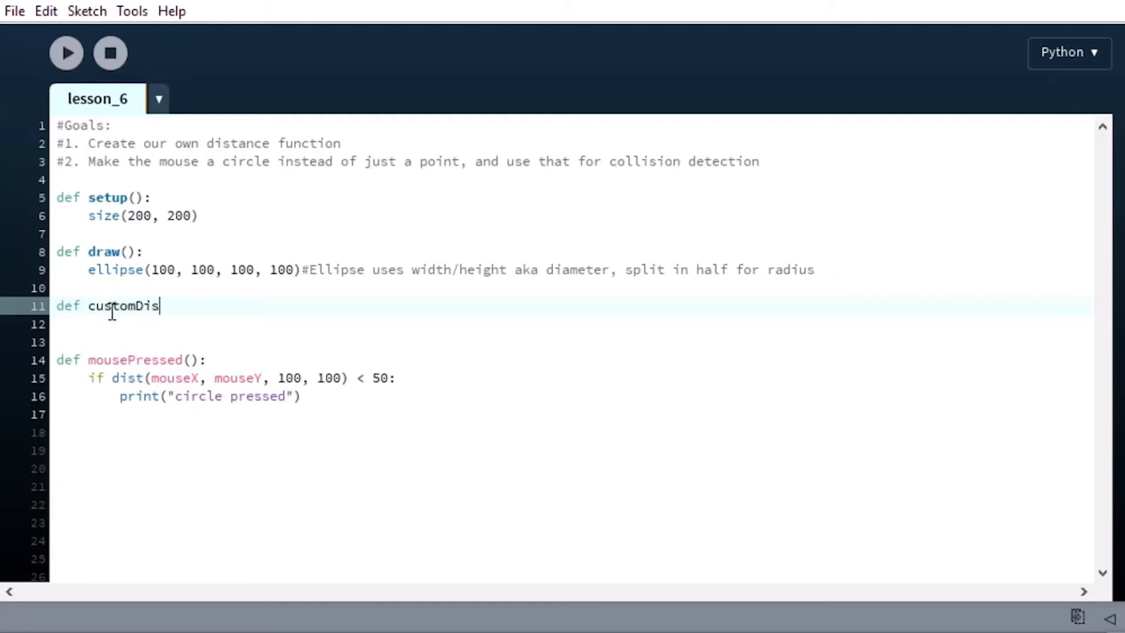
pyautogui.write('t(')
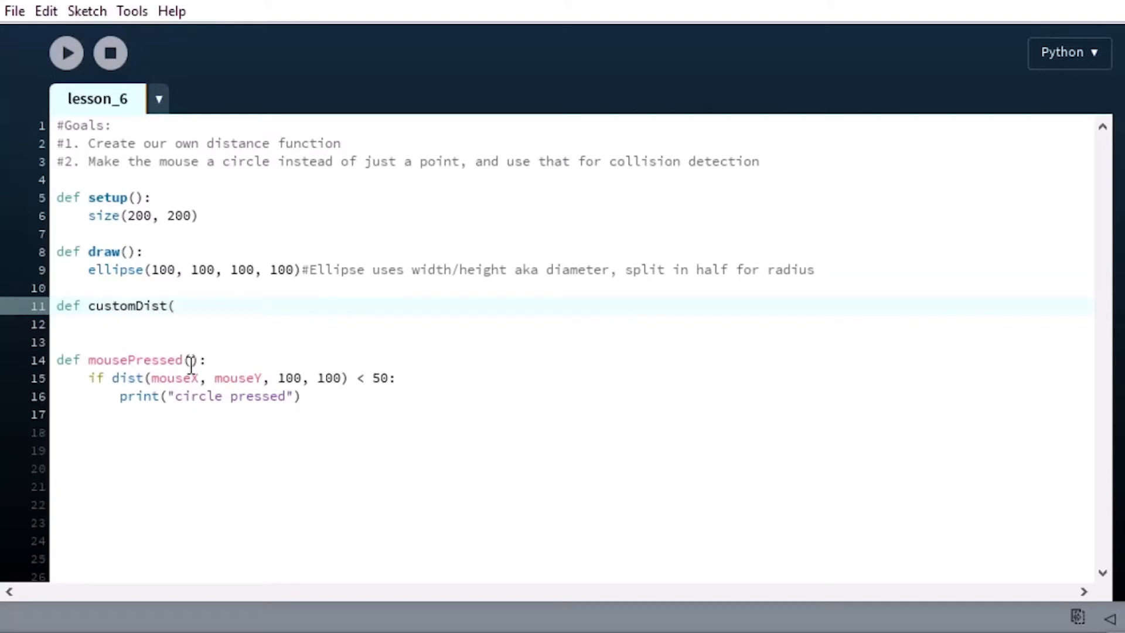
pyautogui.write('x1,')
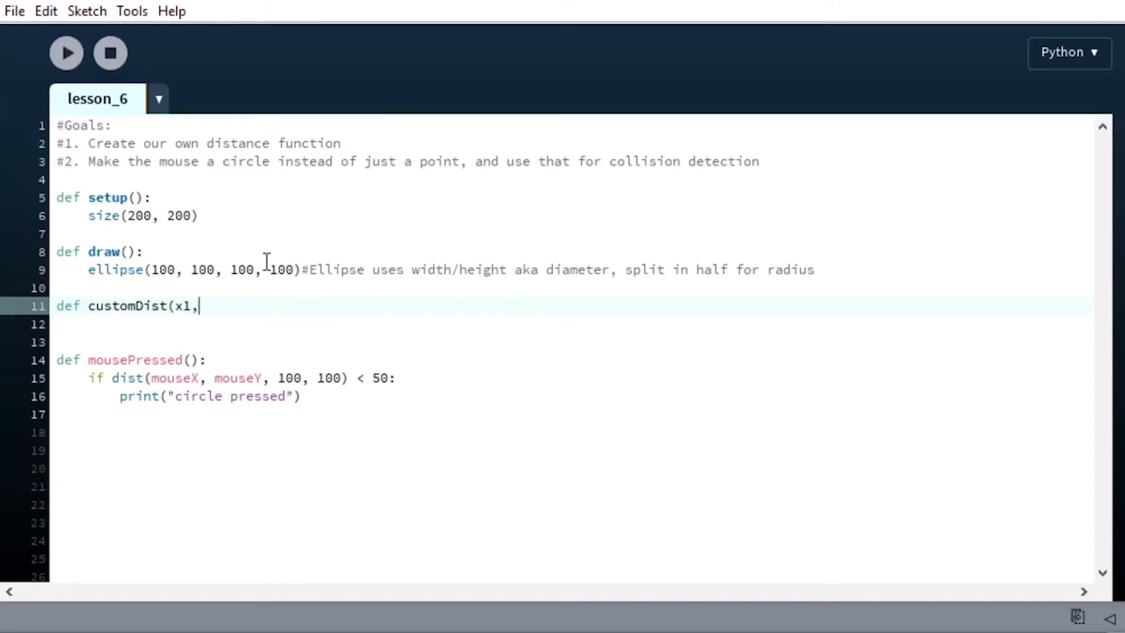
pyautogui.write('y1,')
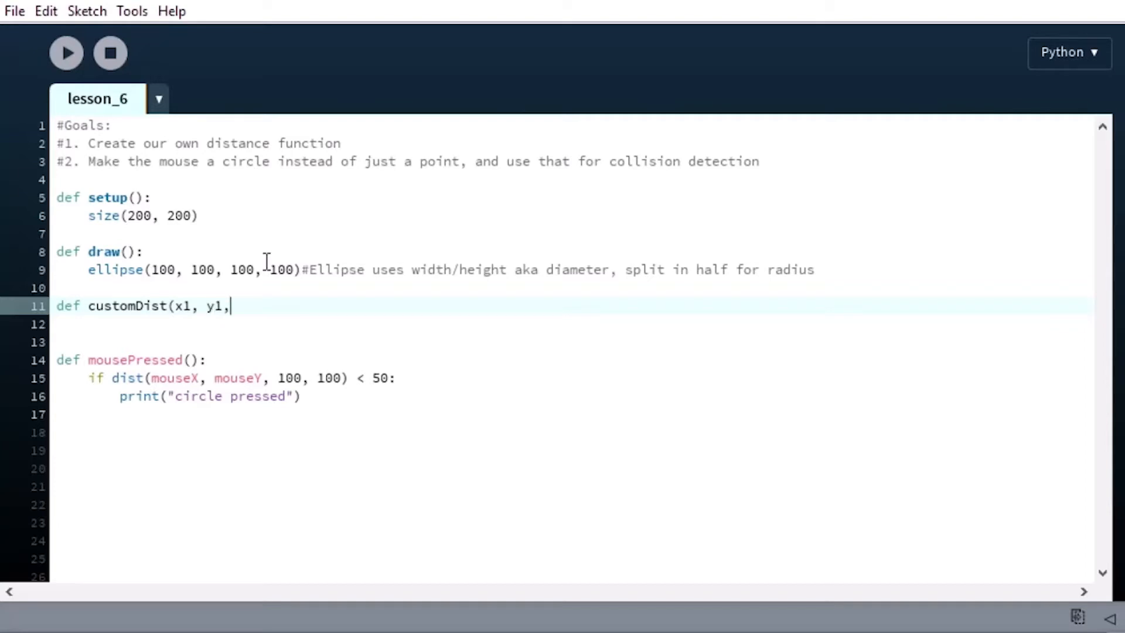
pyautogui.write('x2, y2')
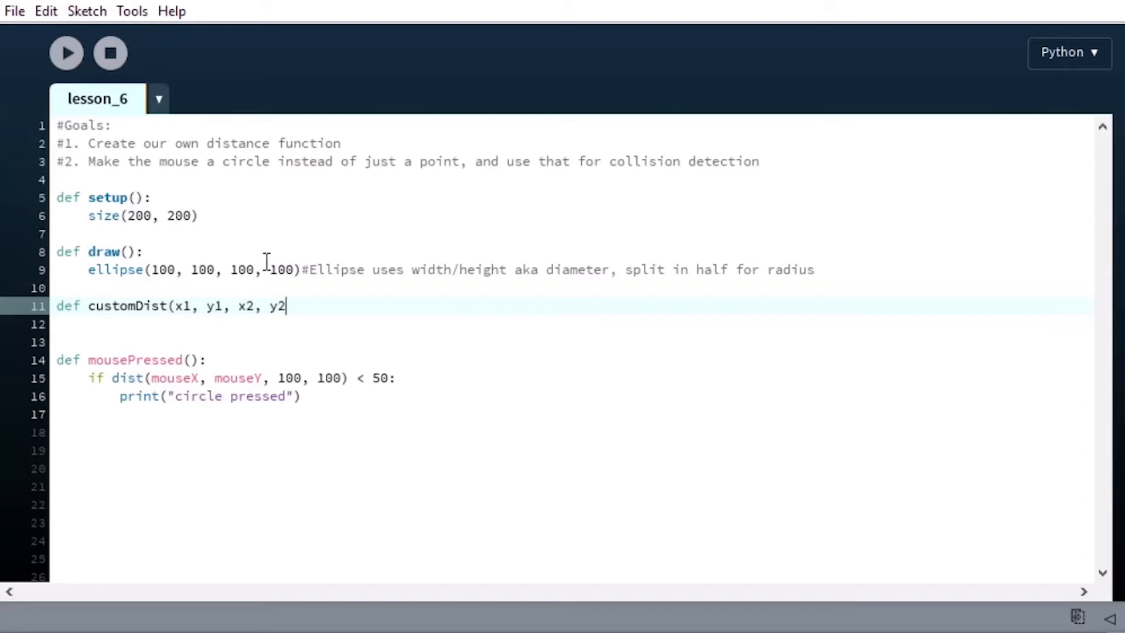
pyautogui.press('Enter')
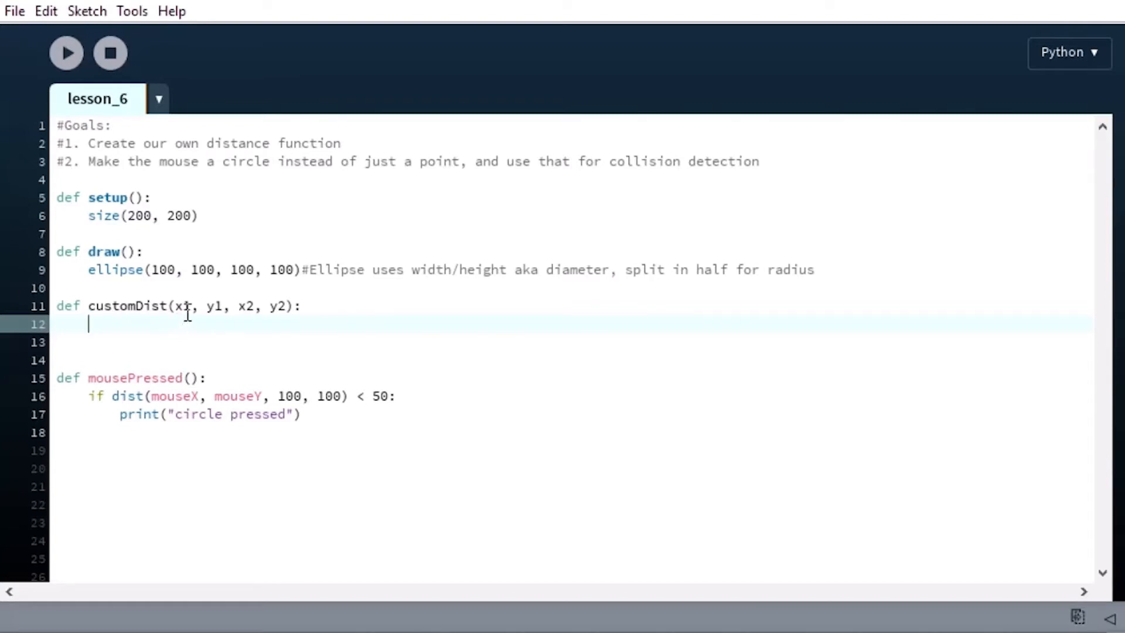
pyautogui.doubleClick(181, 305)
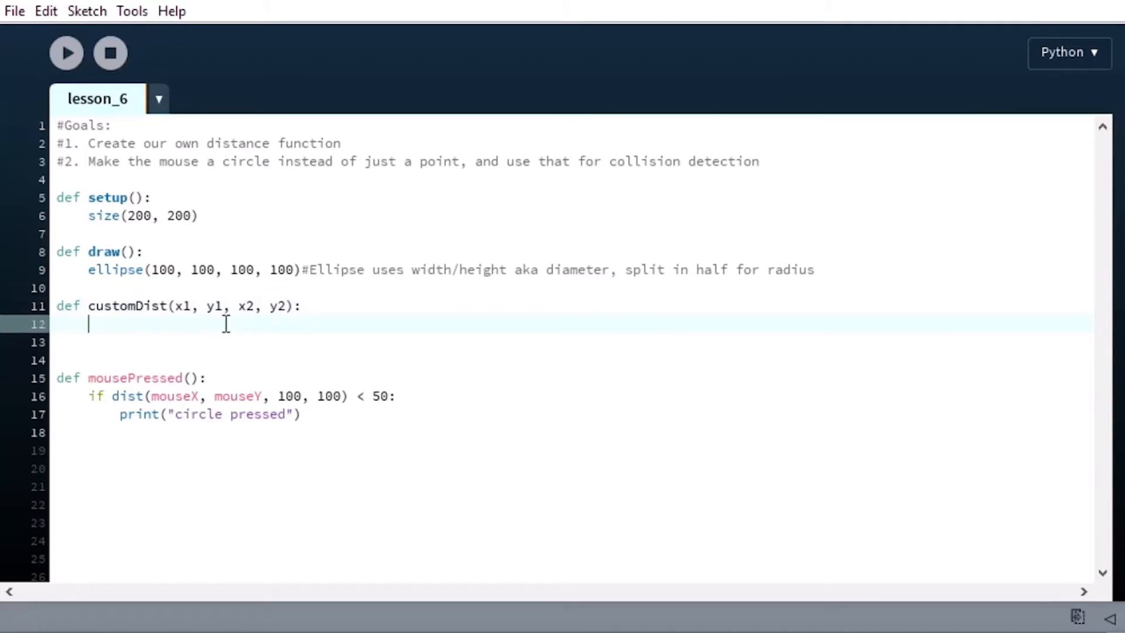
# Add dx = x2 - x1 and dy = y2 - y1 lines with '#distance' comments
pyautogui.write('dx')
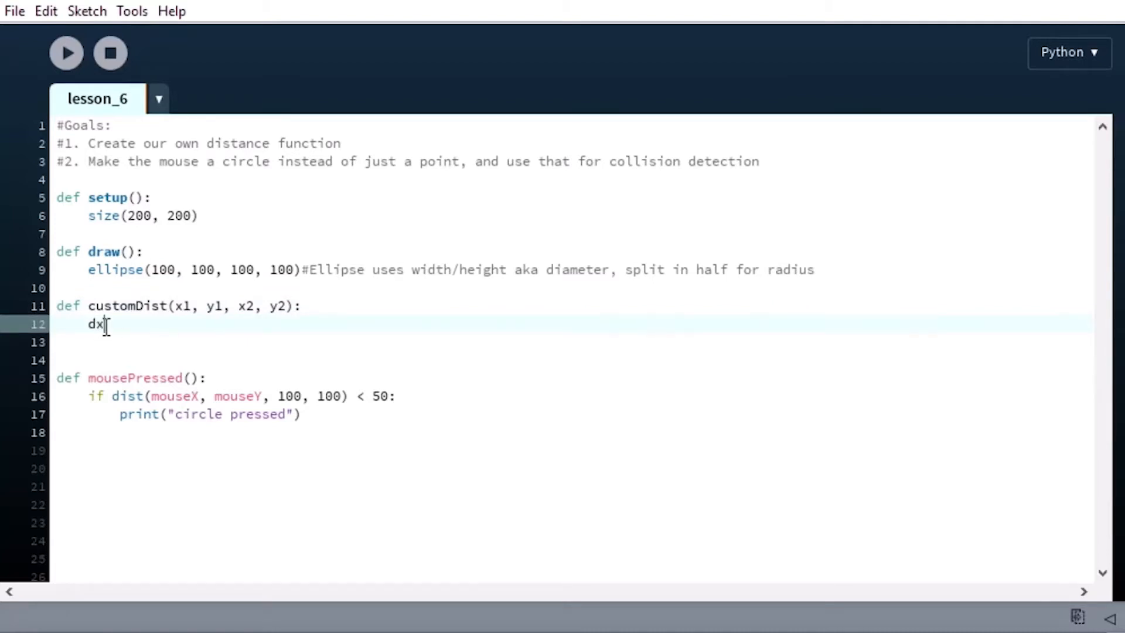
pyautogui.write('" "')
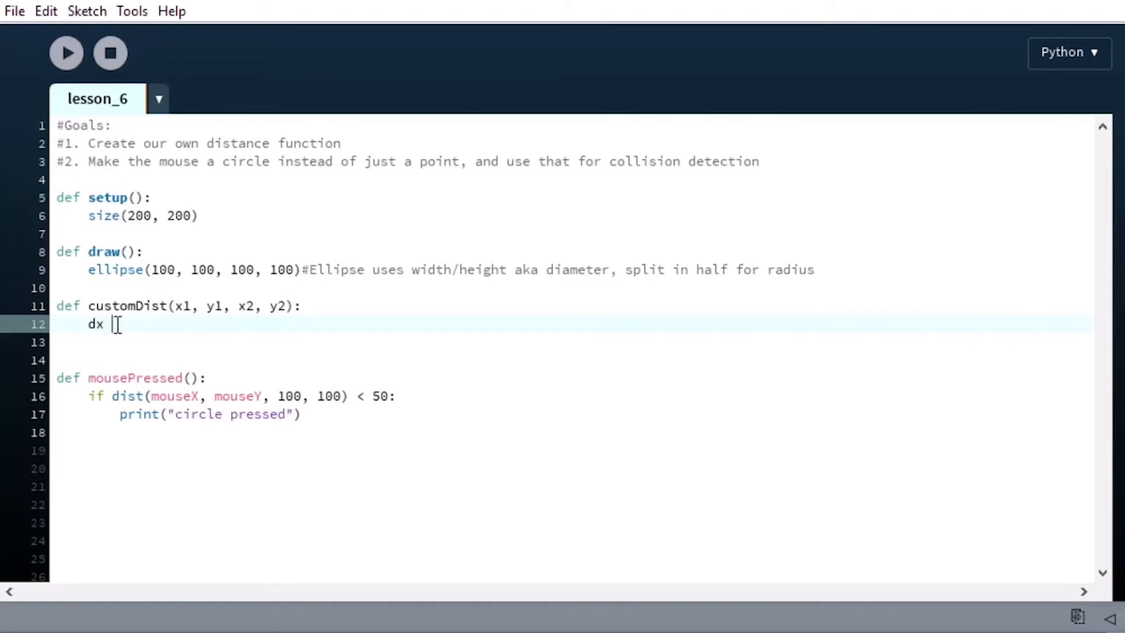
pyautogui.write('=')
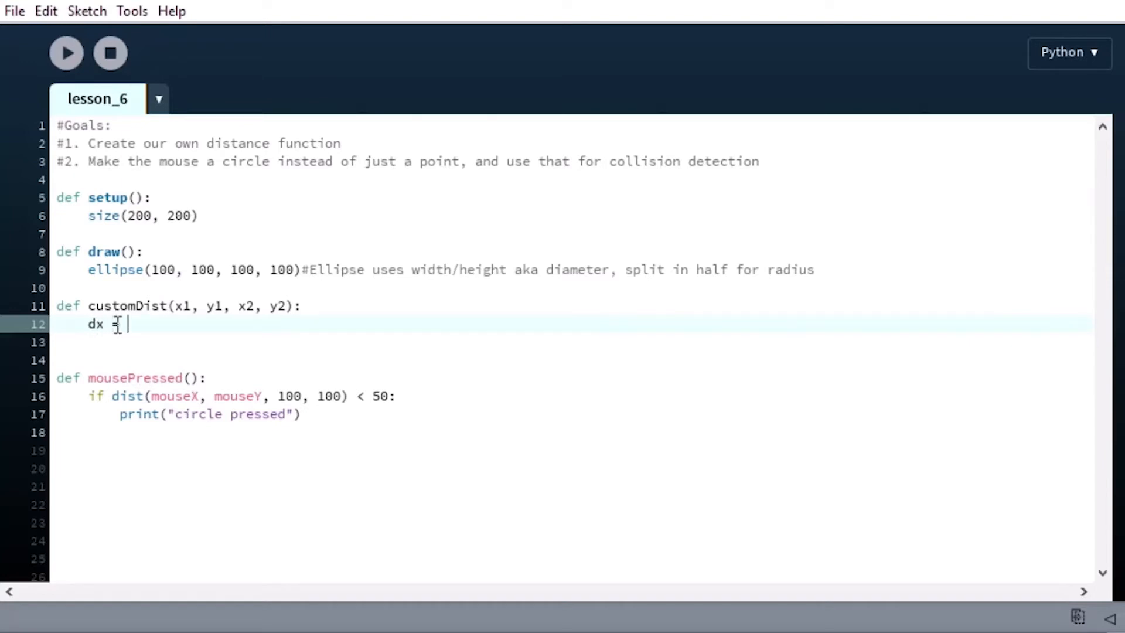
pyautogui.write('x-')
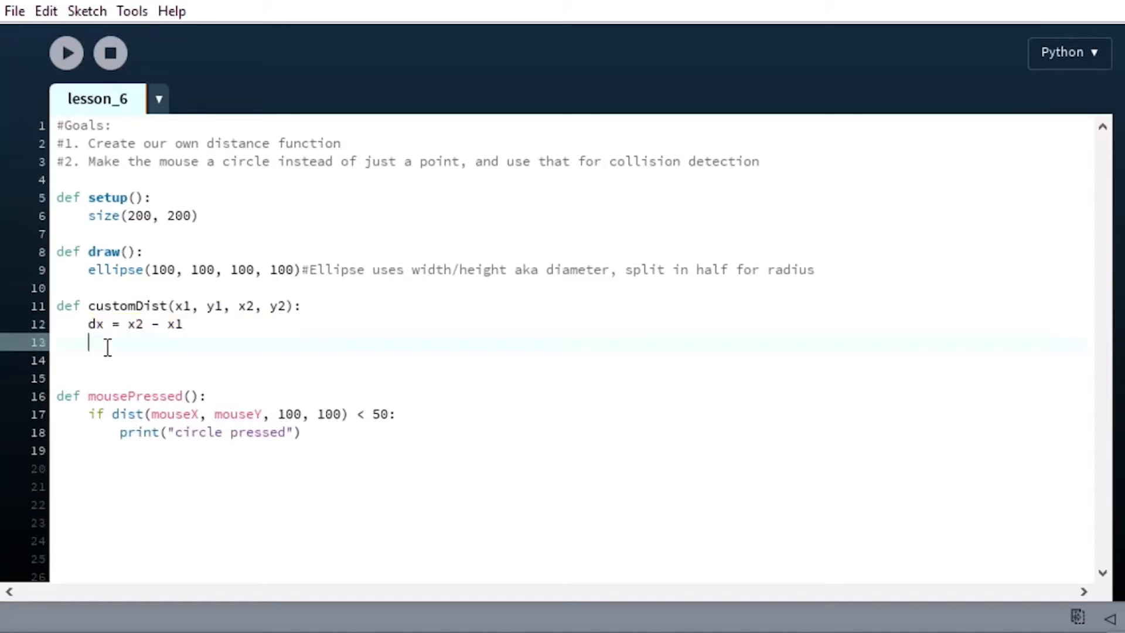
pyautogui.write('dy = x2 - x1')
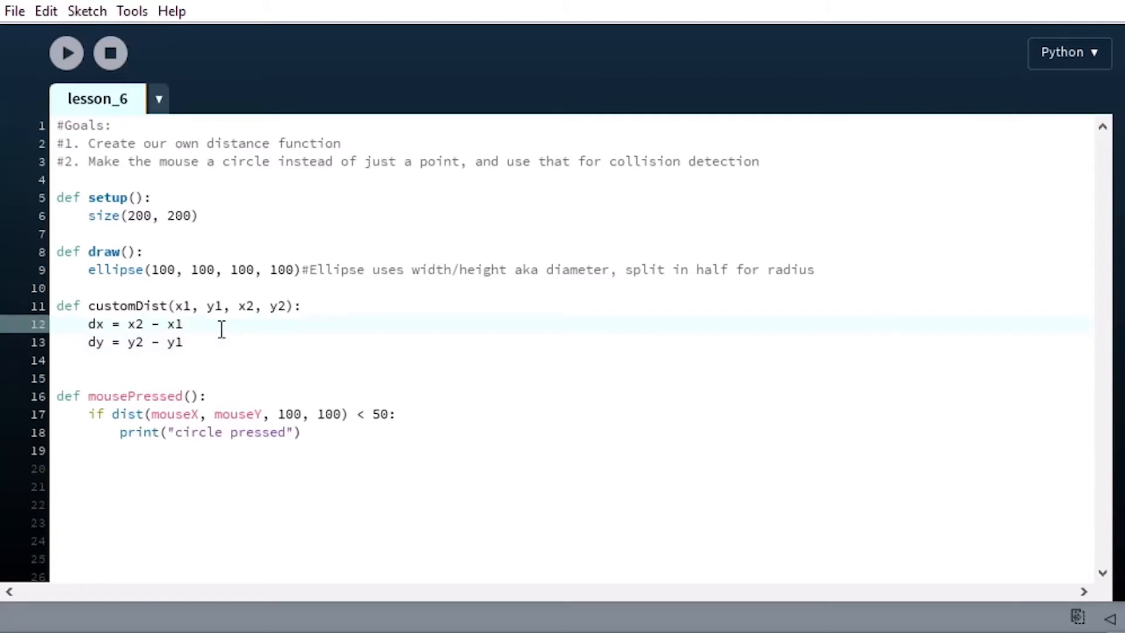
pyautogui.write('#d')
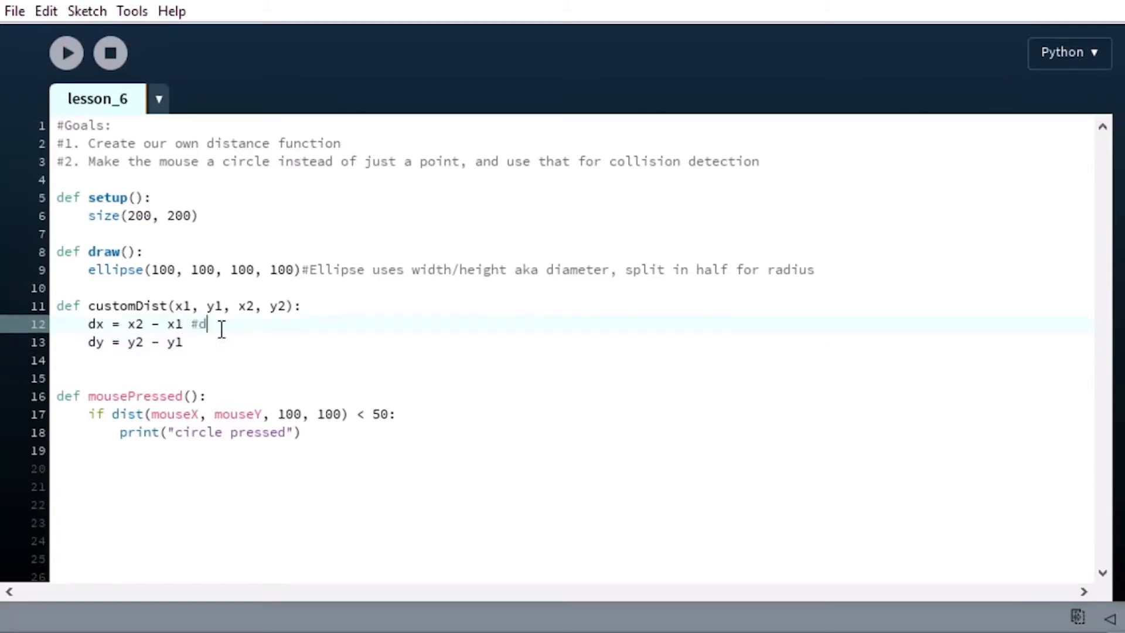
pyautogui.write('istance x')
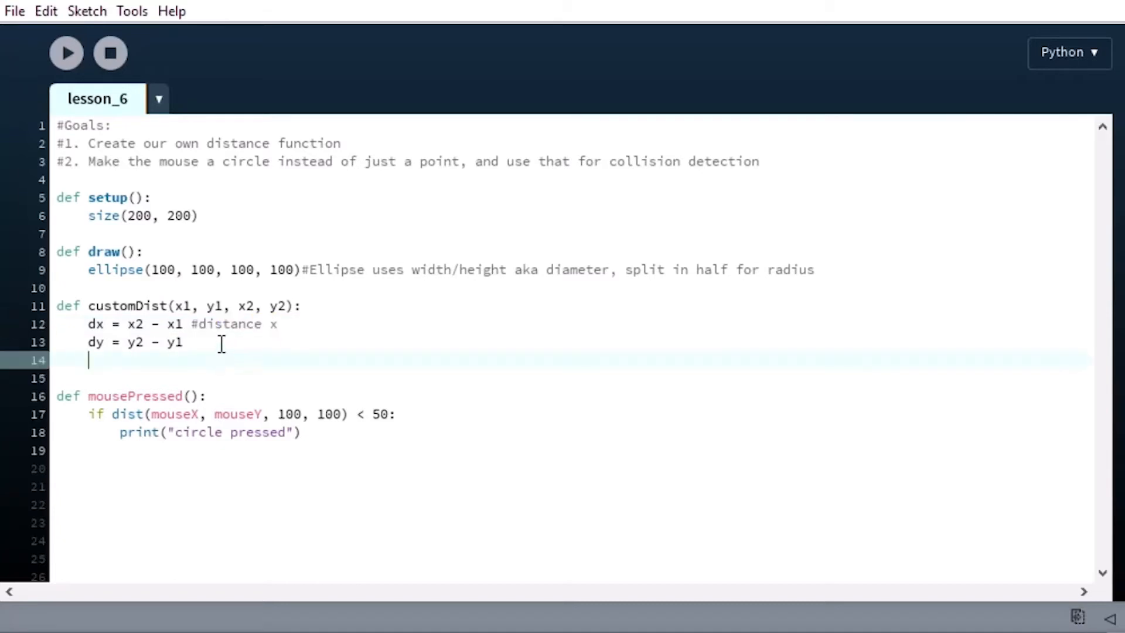
pyautogui.write('#distance x')
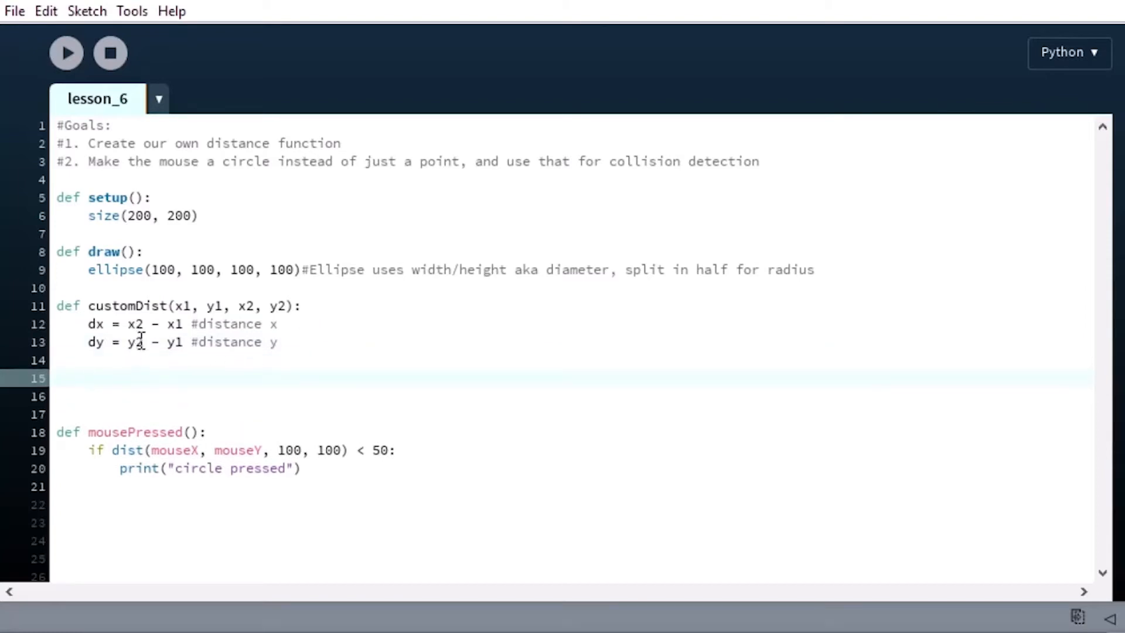
pyautogui.click(87, 377)
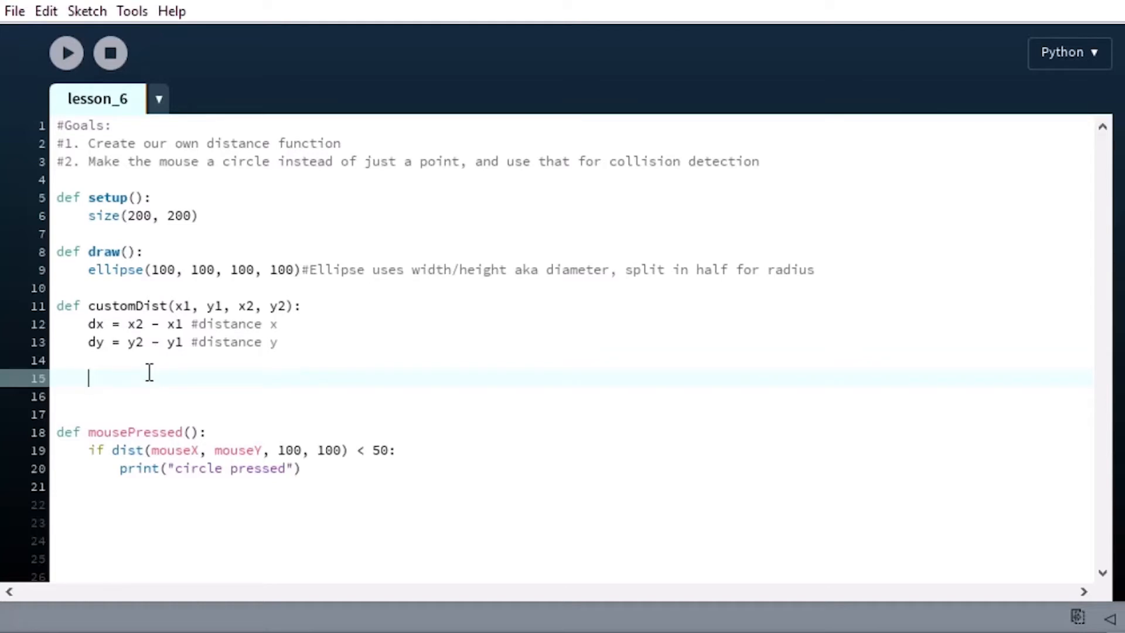
# Add squared = dx*dx + dy*dy to customDist and highlight its terms
pyautogui.write('v')
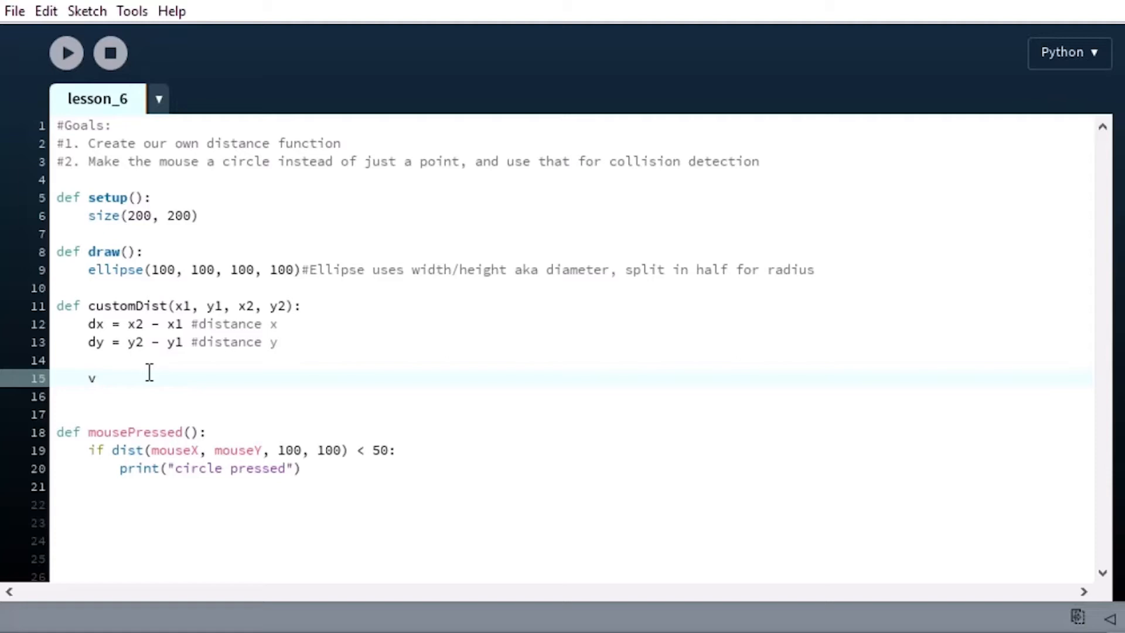
pyautogui.write('s')
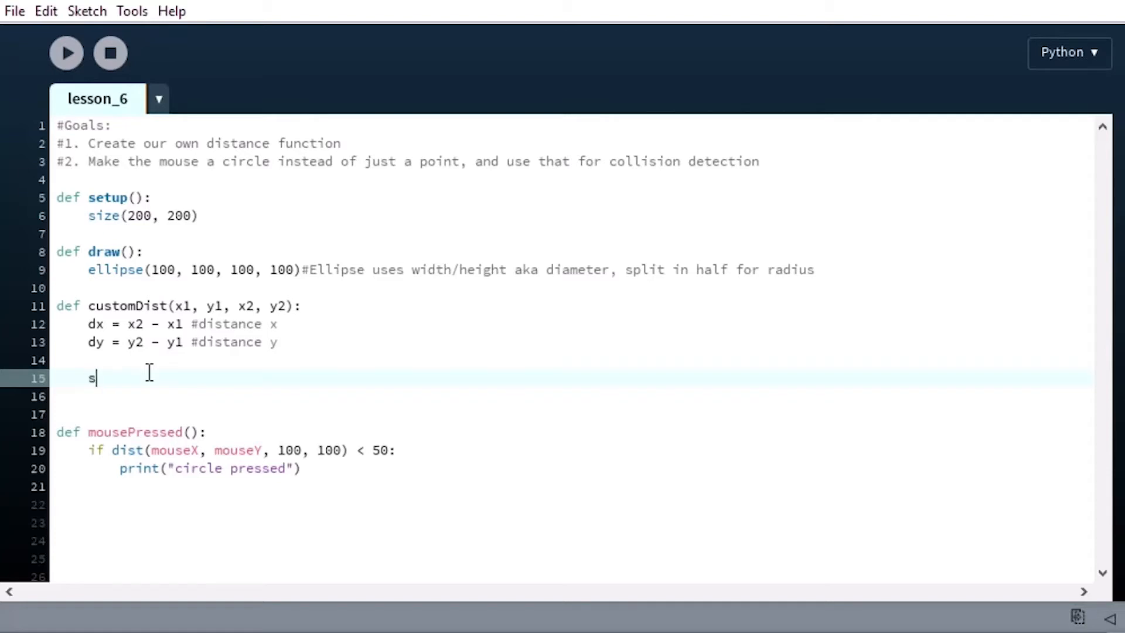
pyautogui.write('quared =')
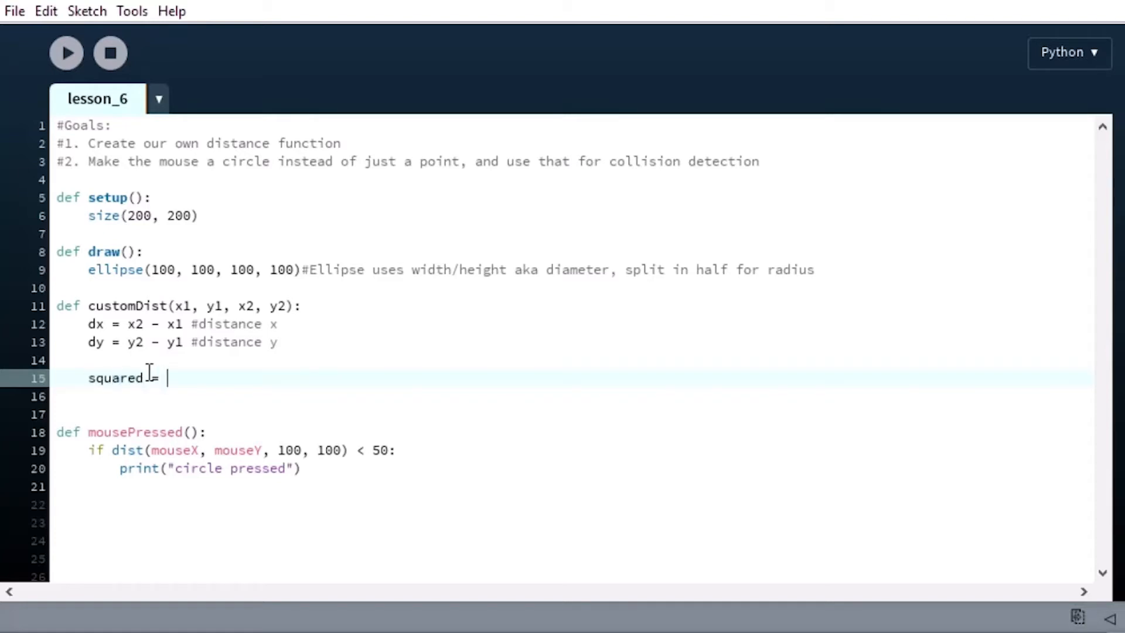
pyautogui.write('dx')
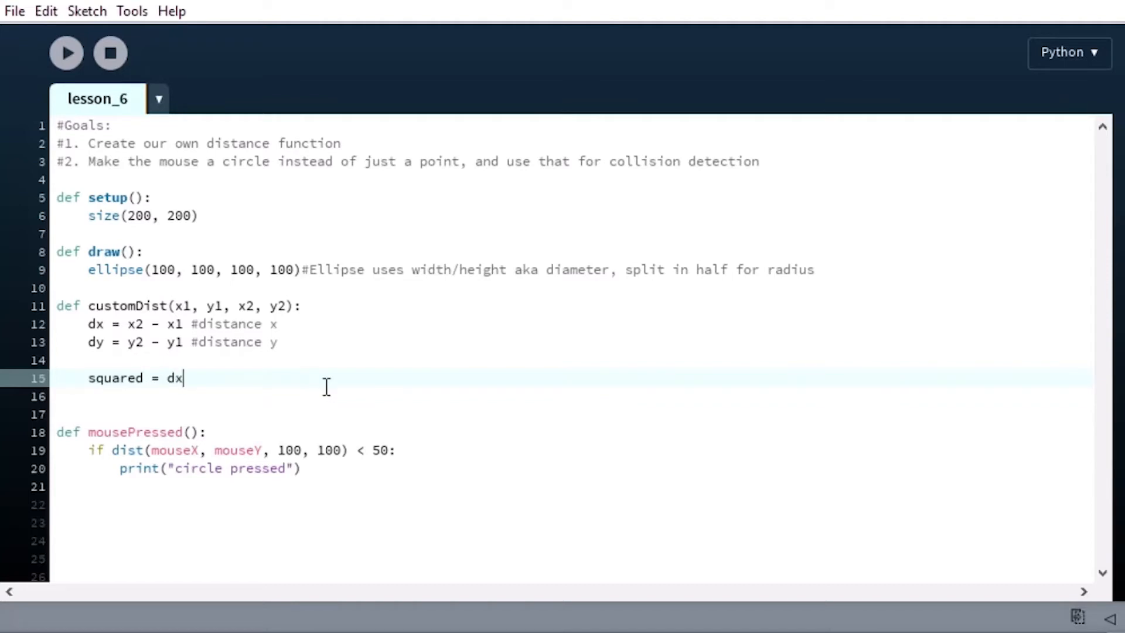
pyautogui.write('*dx +')
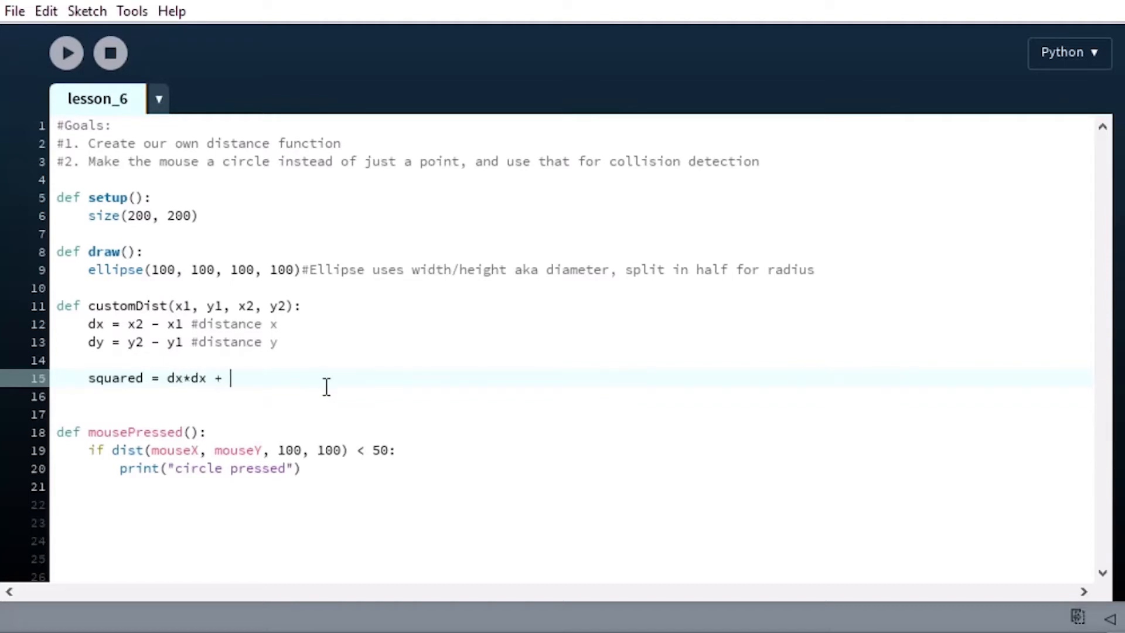
pyautogui.write('dy*dy')
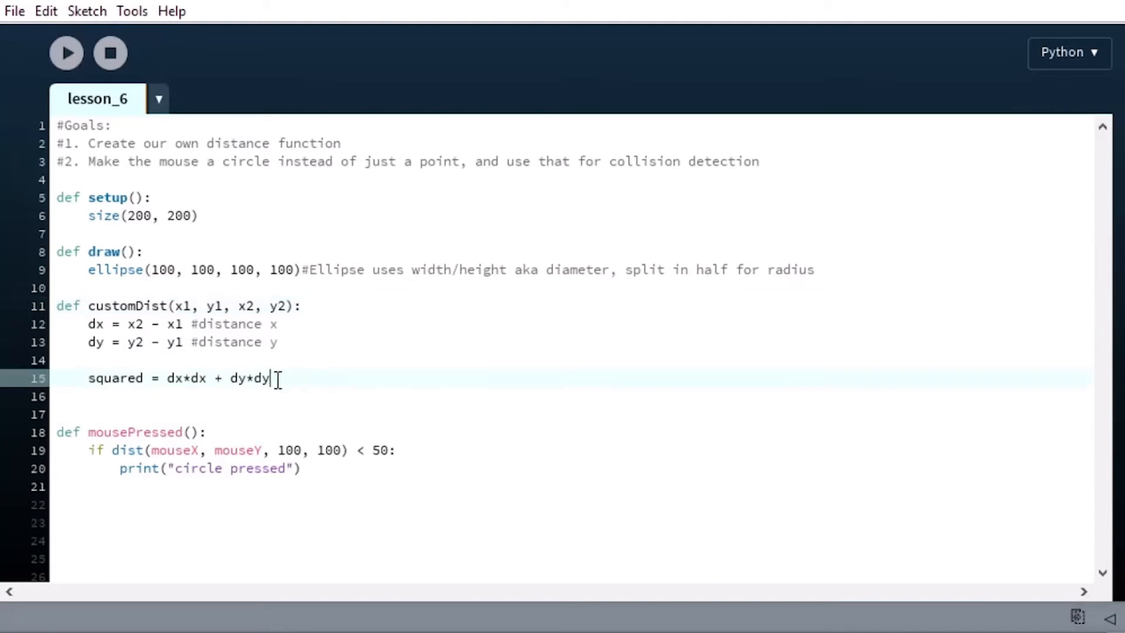
pyautogui.moveTo(174, 378)
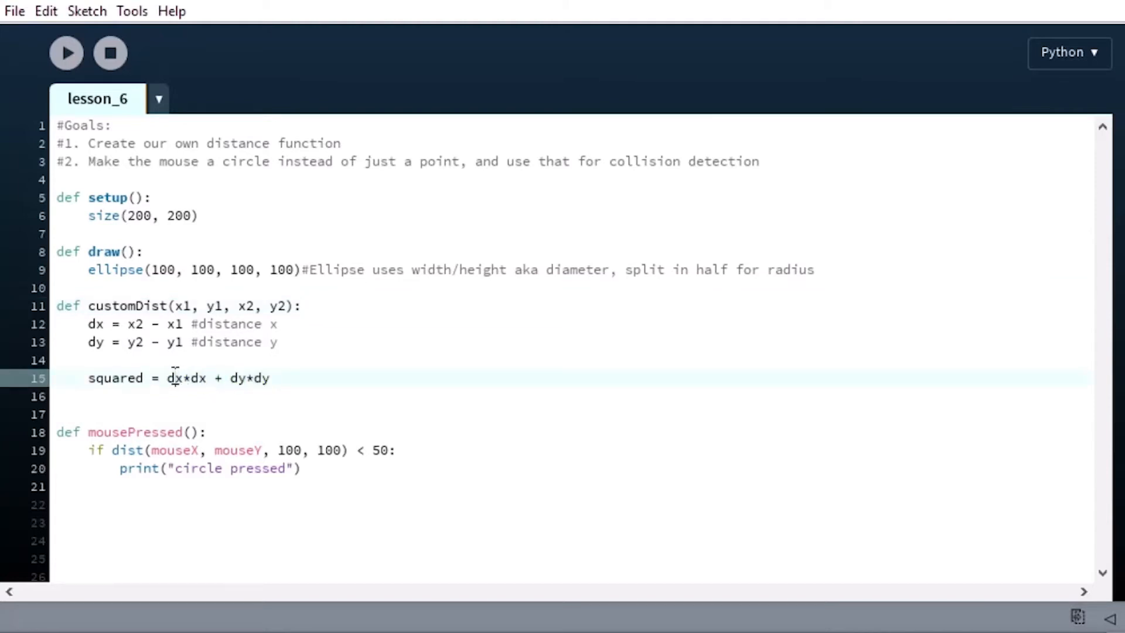
pyautogui.doubleClick(183, 378)
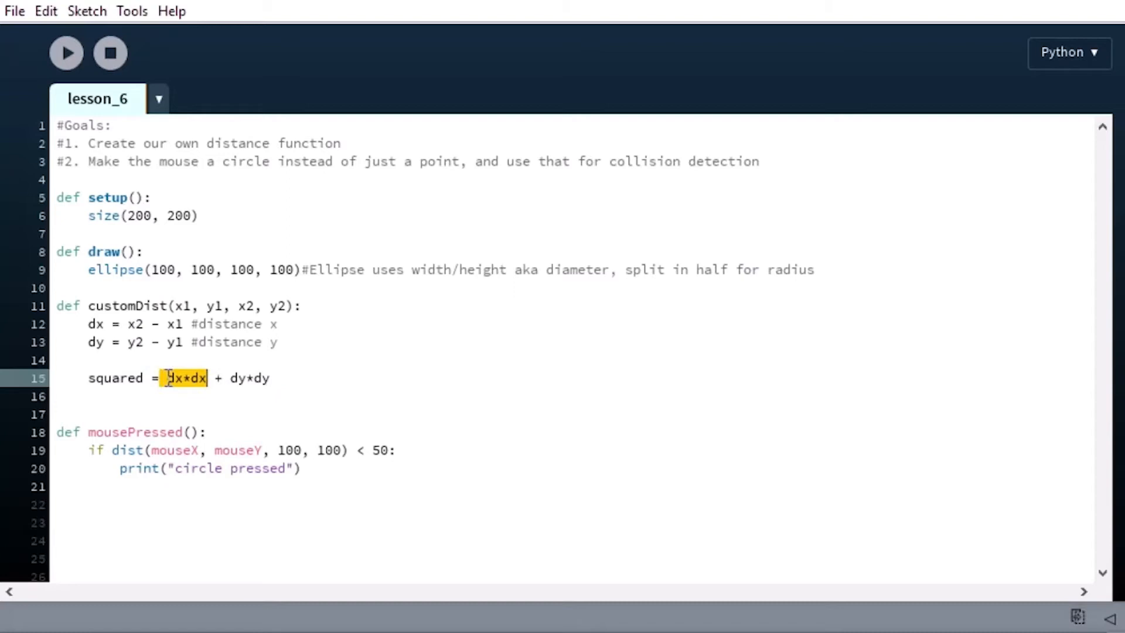
pyautogui.doubleClick(250, 378)
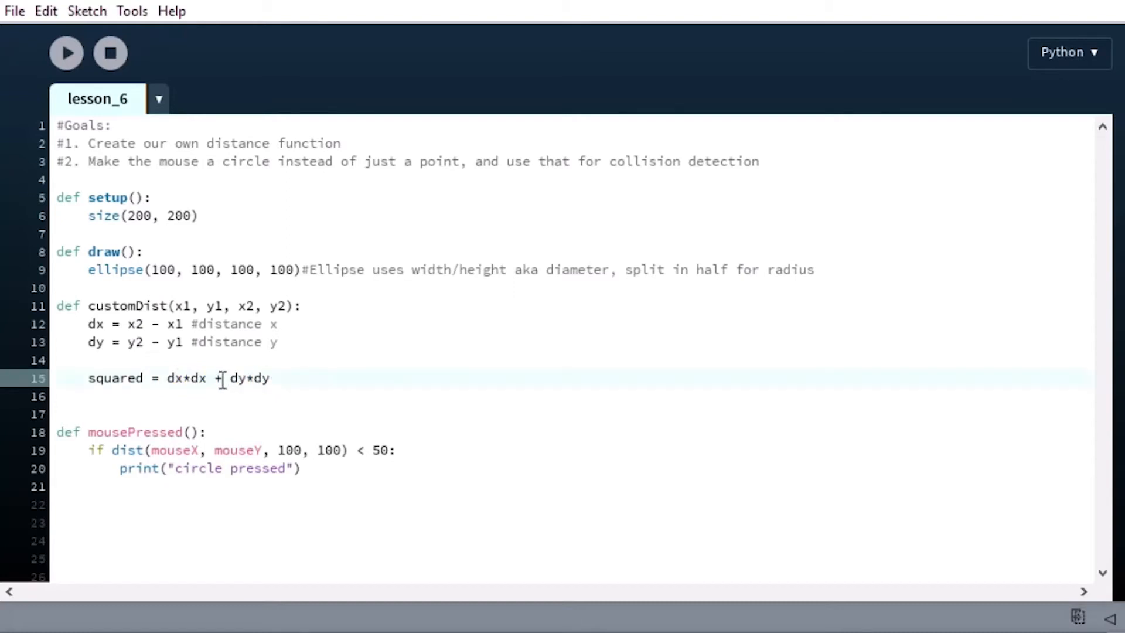
pyautogui.doubleClick(114, 378)
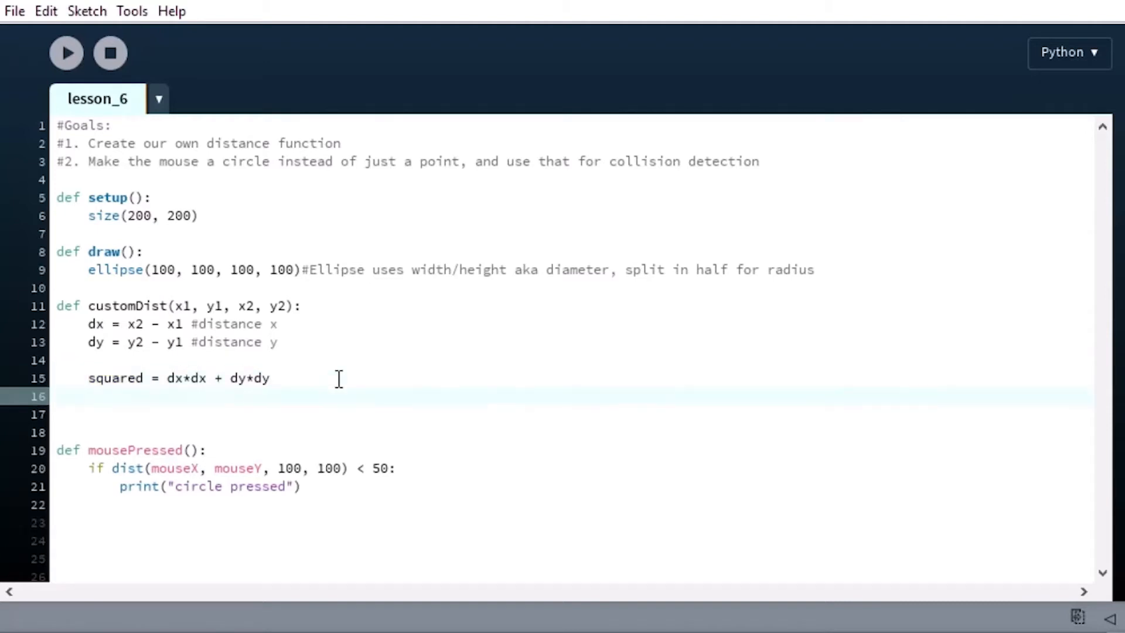
# Add rooted = sqrt(squared), return rooted, and call customDist in mousePressed
pyautogui.write('rooted')
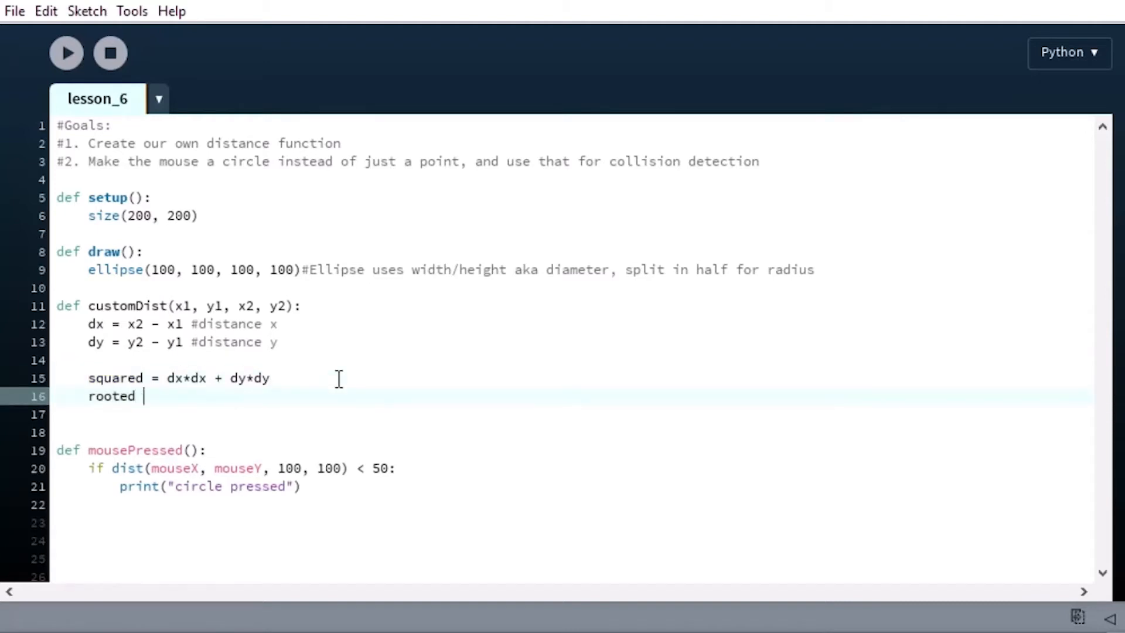
pyautogui.write('=')
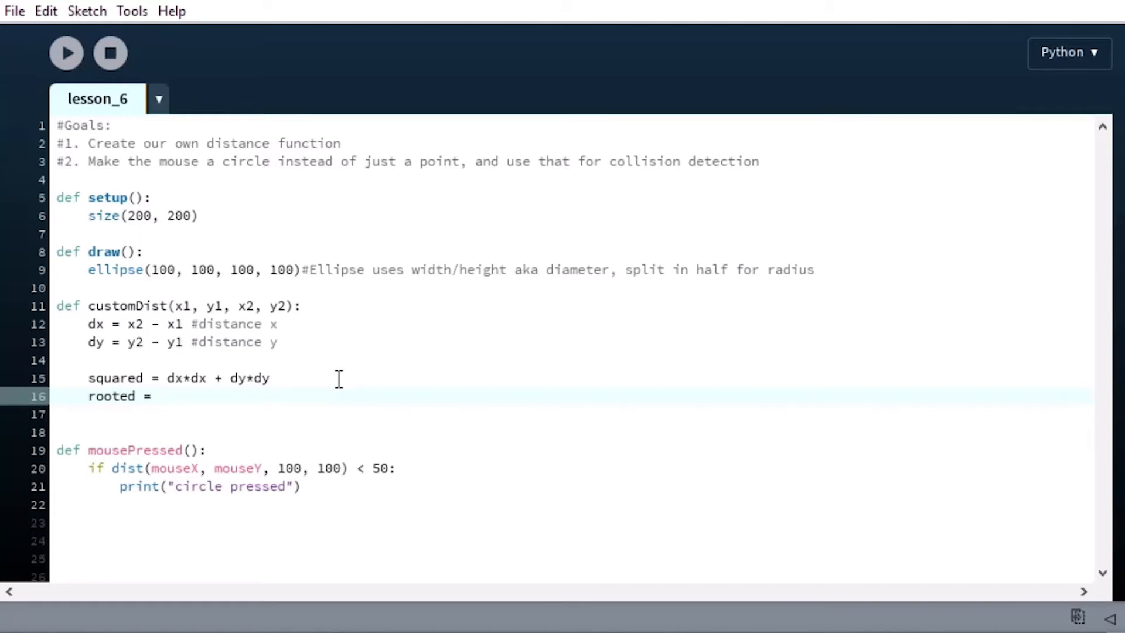
pyautogui.write('sqrt')
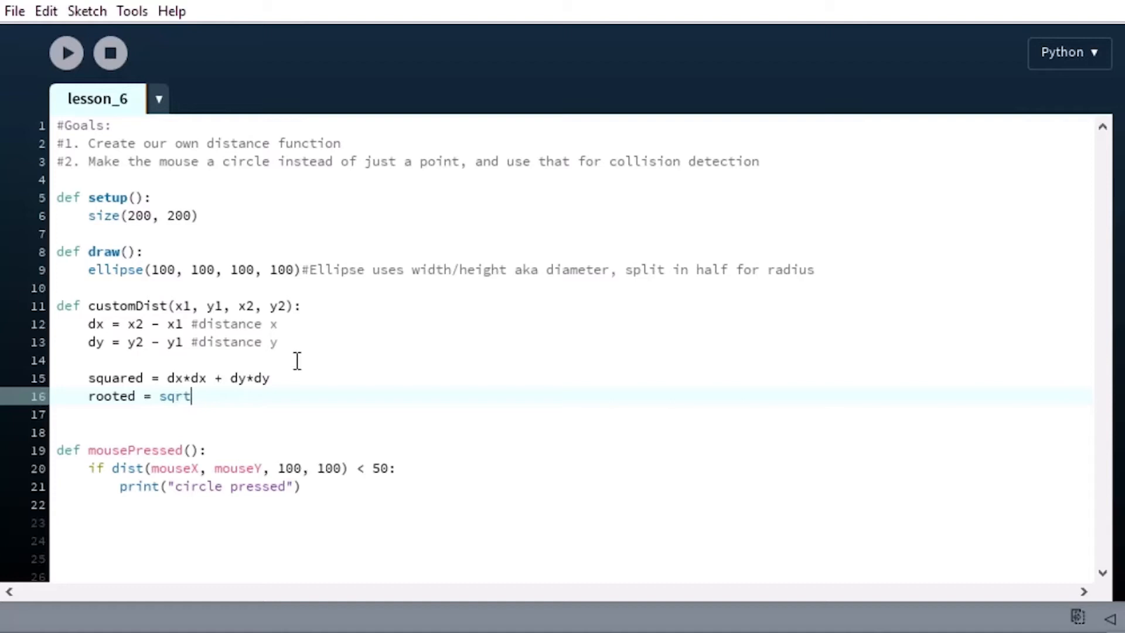
pyautogui.write('(')
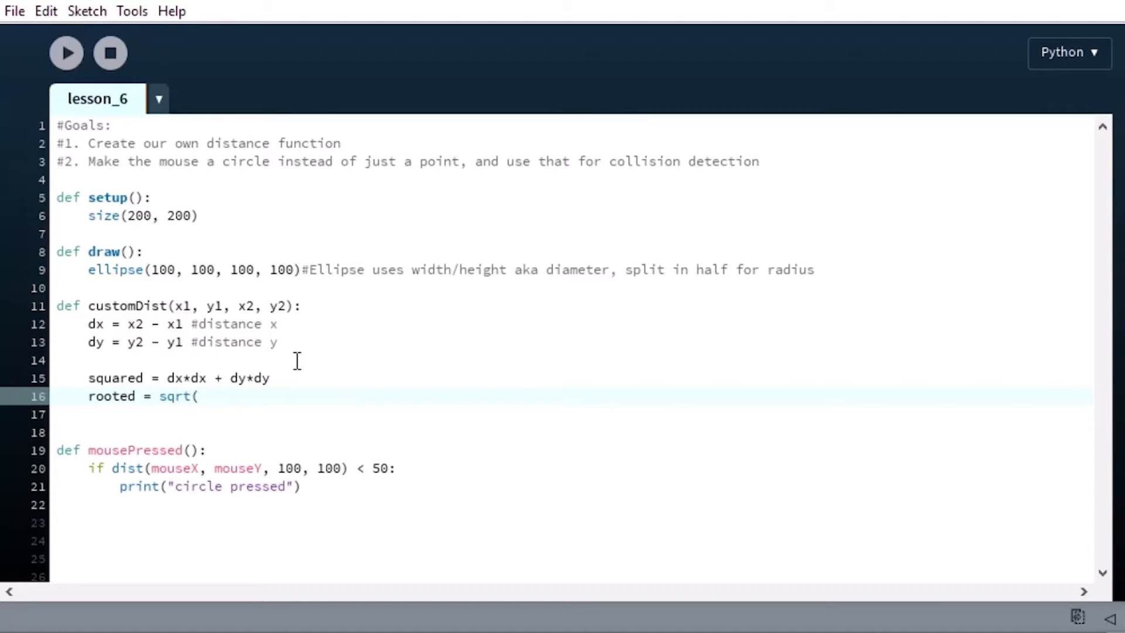
pyautogui.write('squared)')
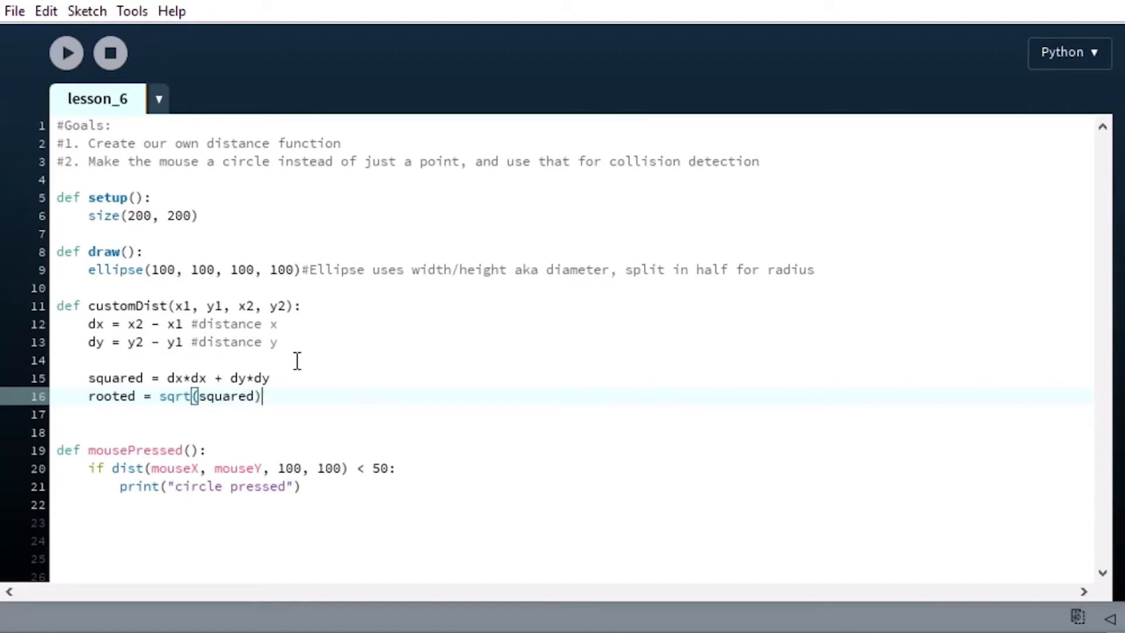
pyautogui.write('retu')
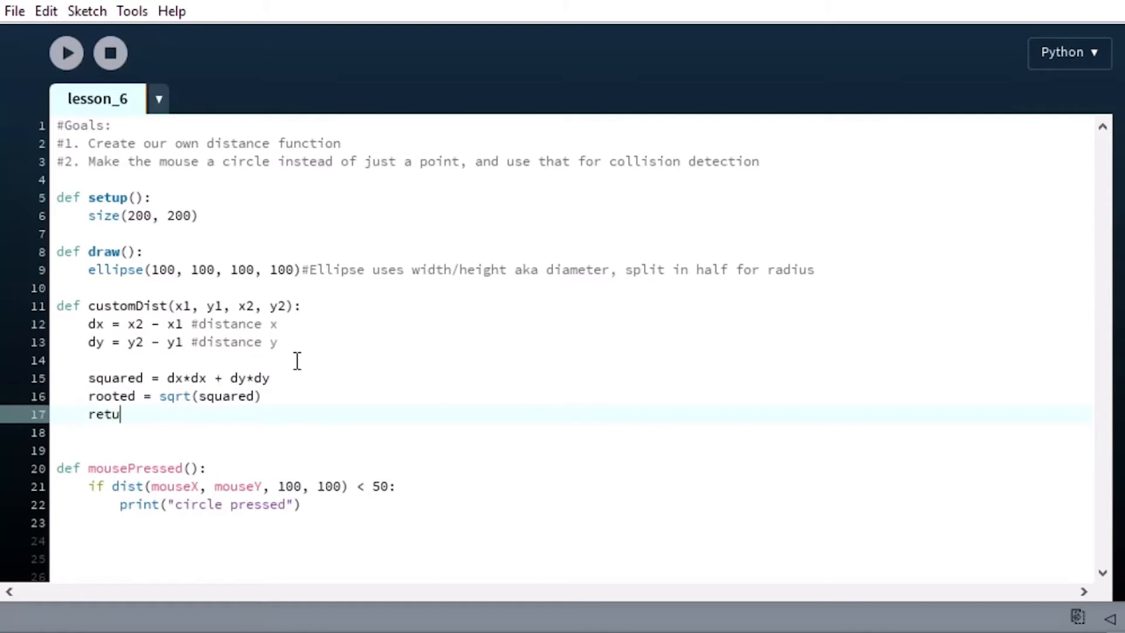
pyautogui.write('rn rooted')
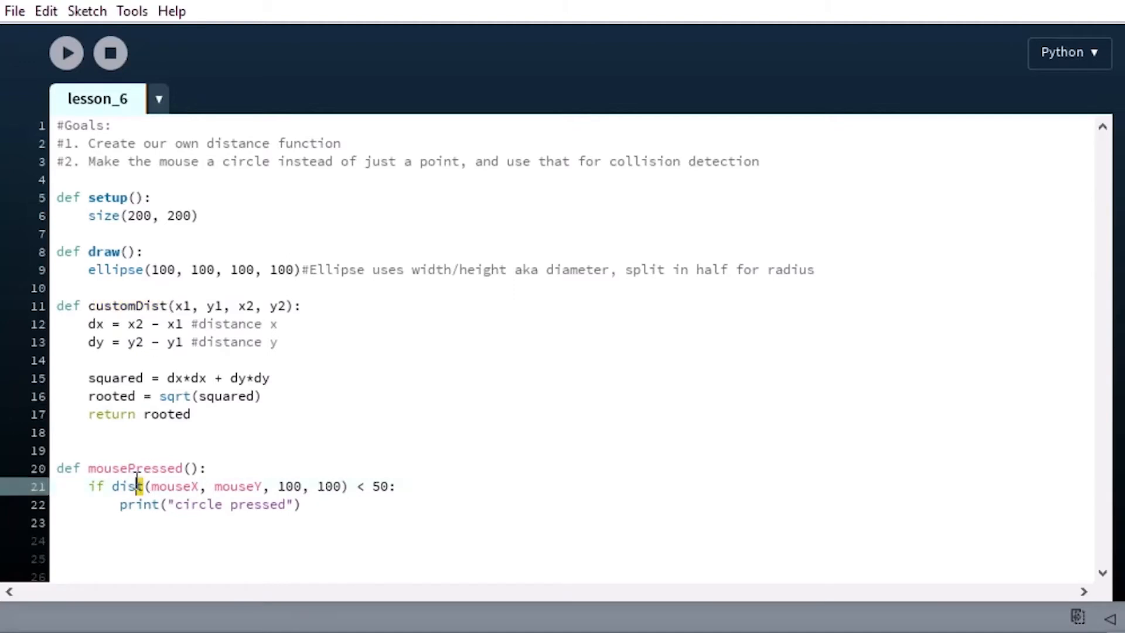
pyautogui.write('customDist')
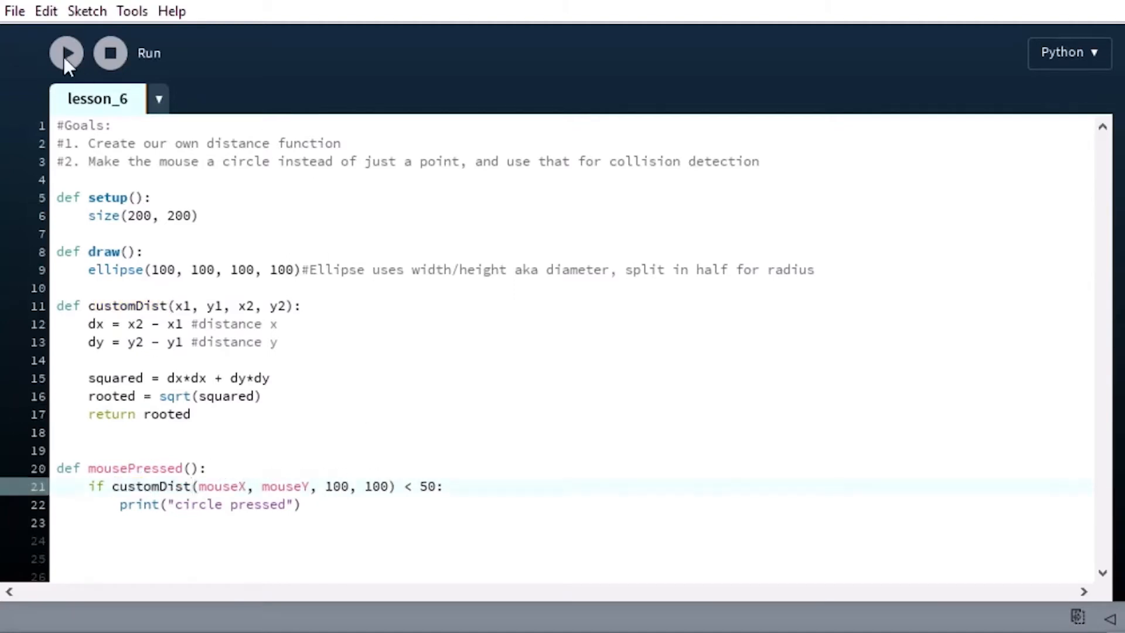
# Run the sketch and click inside, near, and outside the circle to test detection
pyautogui.click(65, 52)
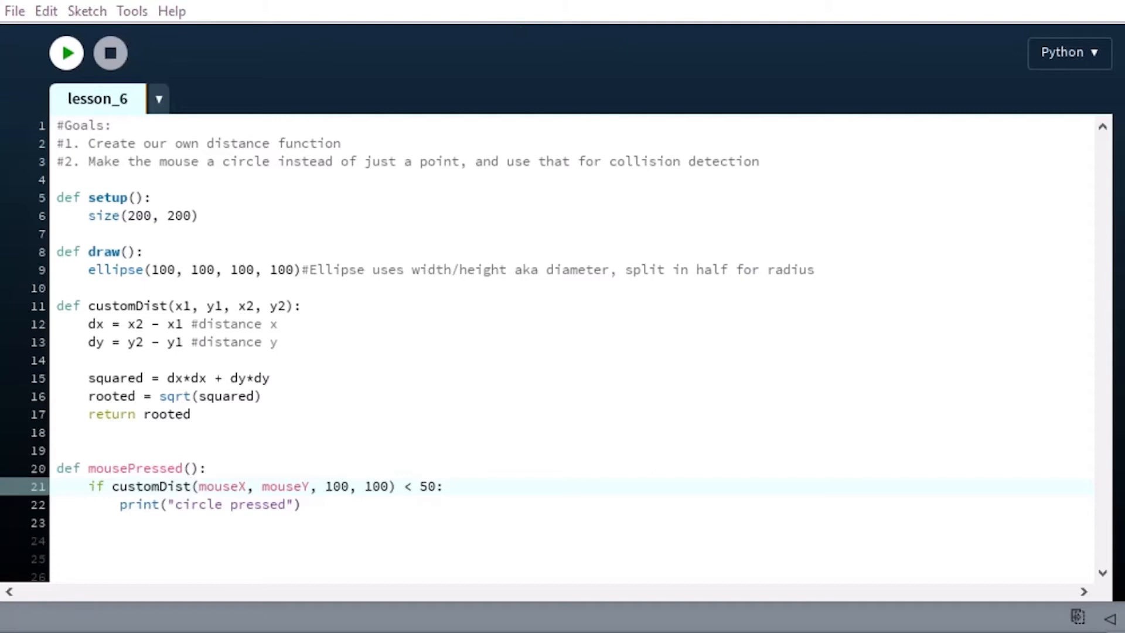
pyautogui.click(65, 52)
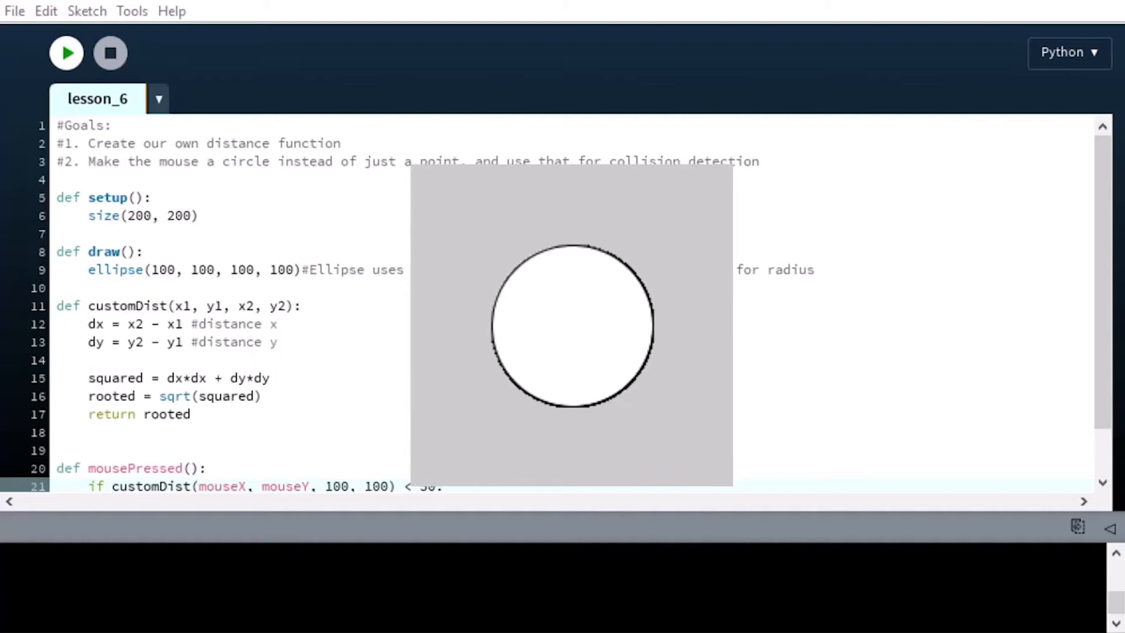
pyautogui.moveTo(607, 370)
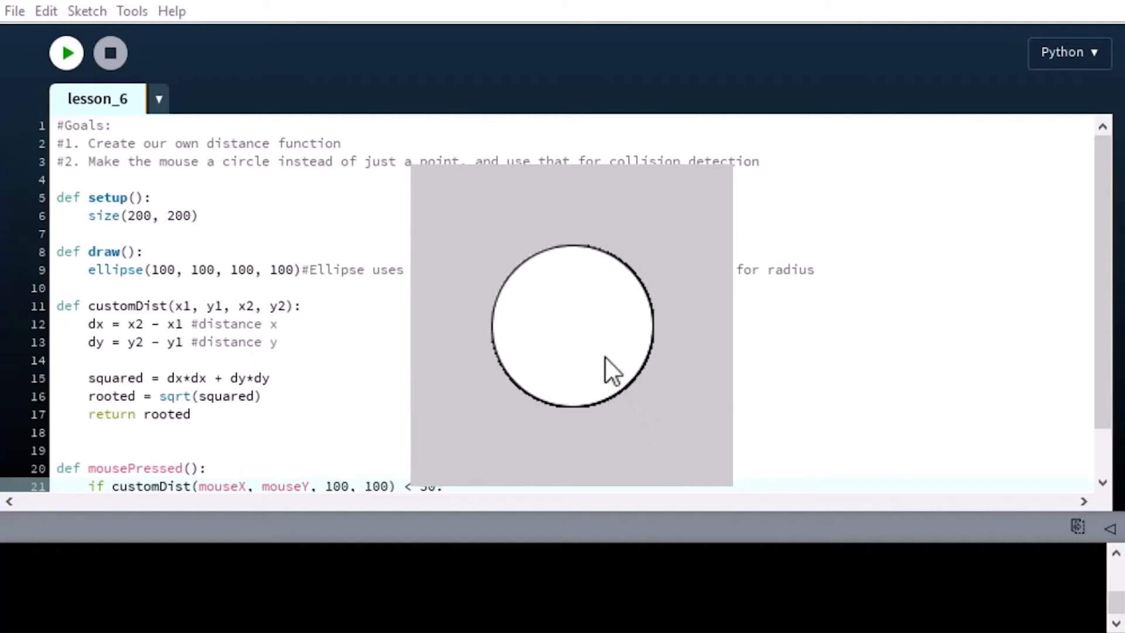
pyautogui.click(605, 351)
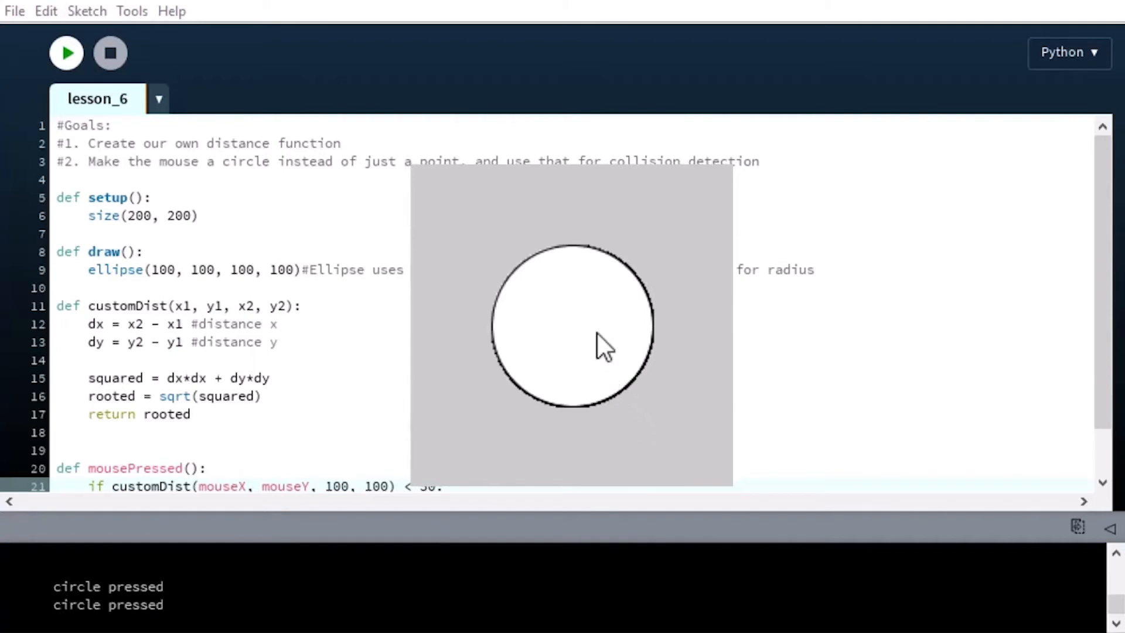
pyautogui.click(642, 377)
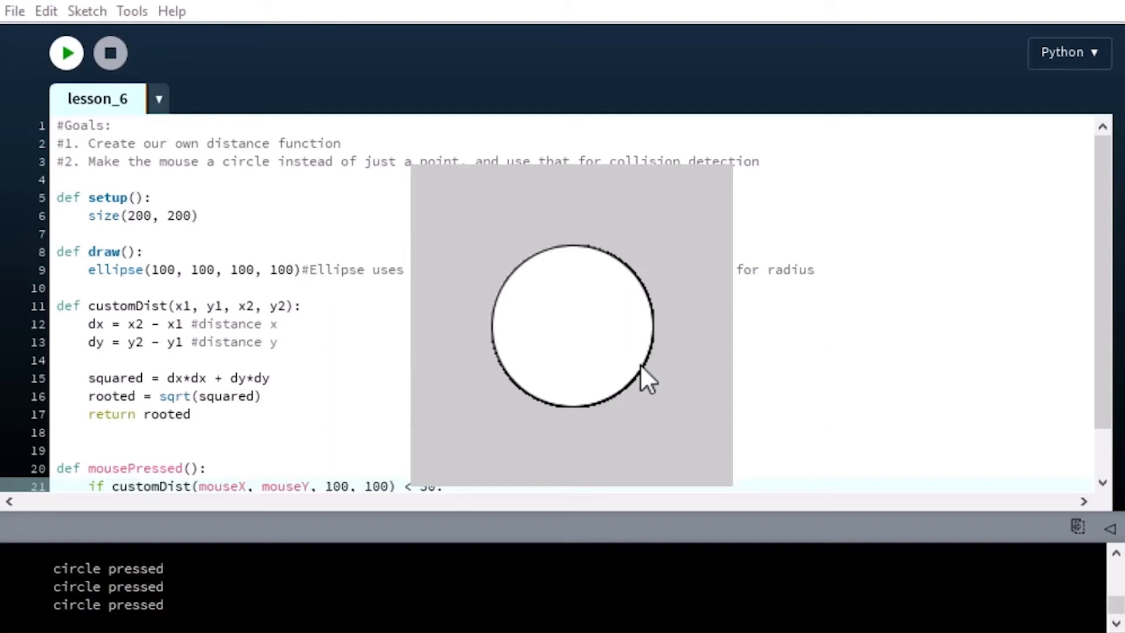
pyautogui.moveTo(673, 450)
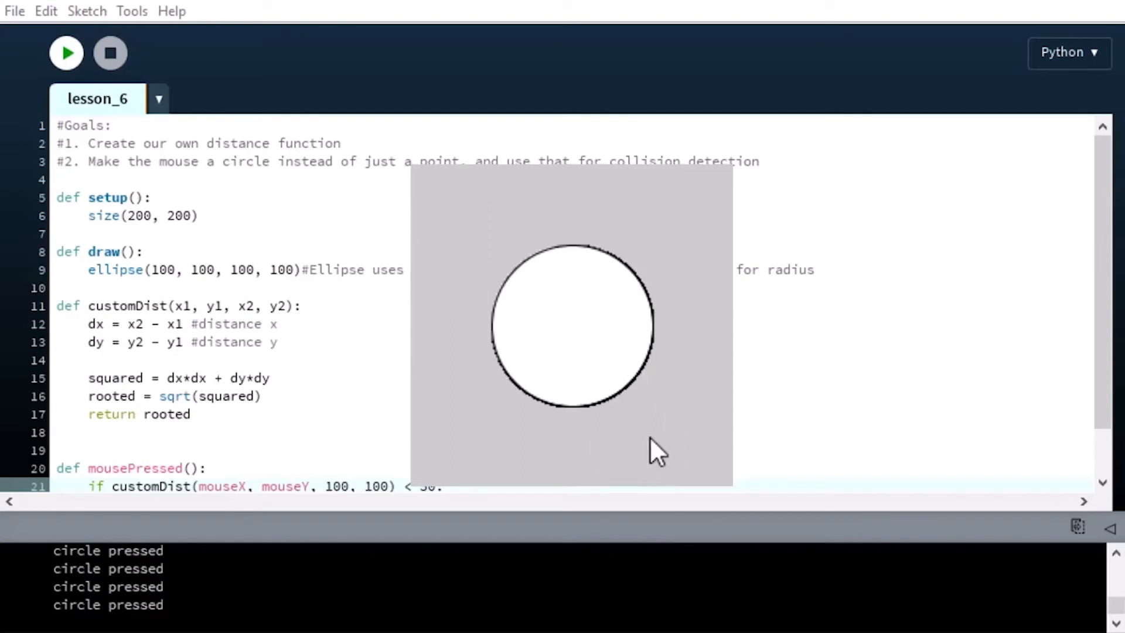
pyautogui.click(110, 52)
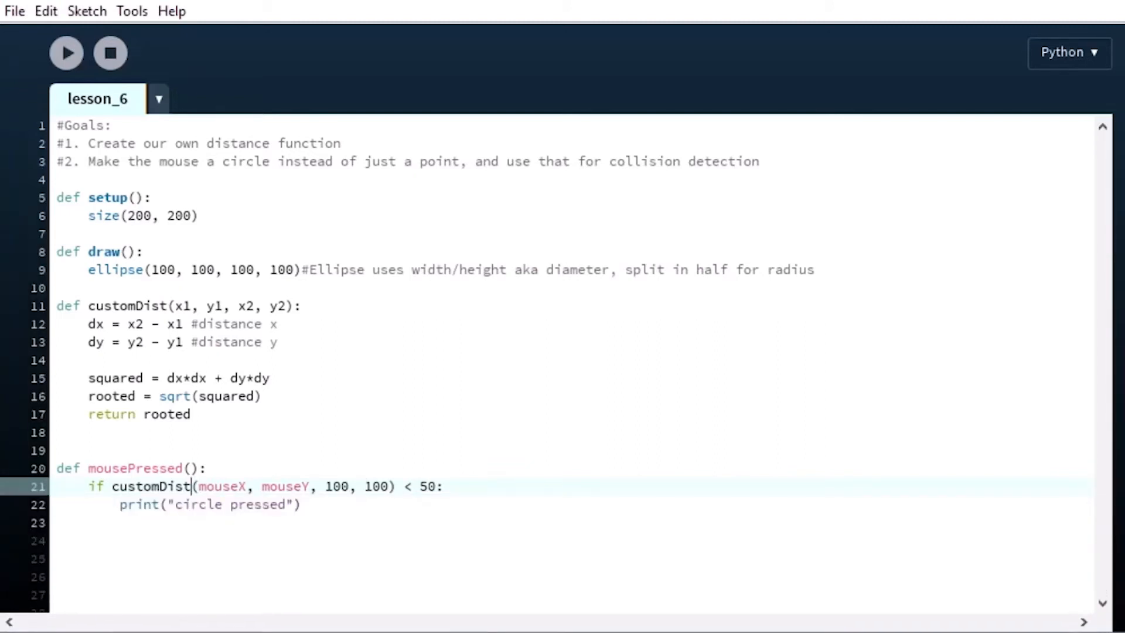
pyautogui.click(97, 160)
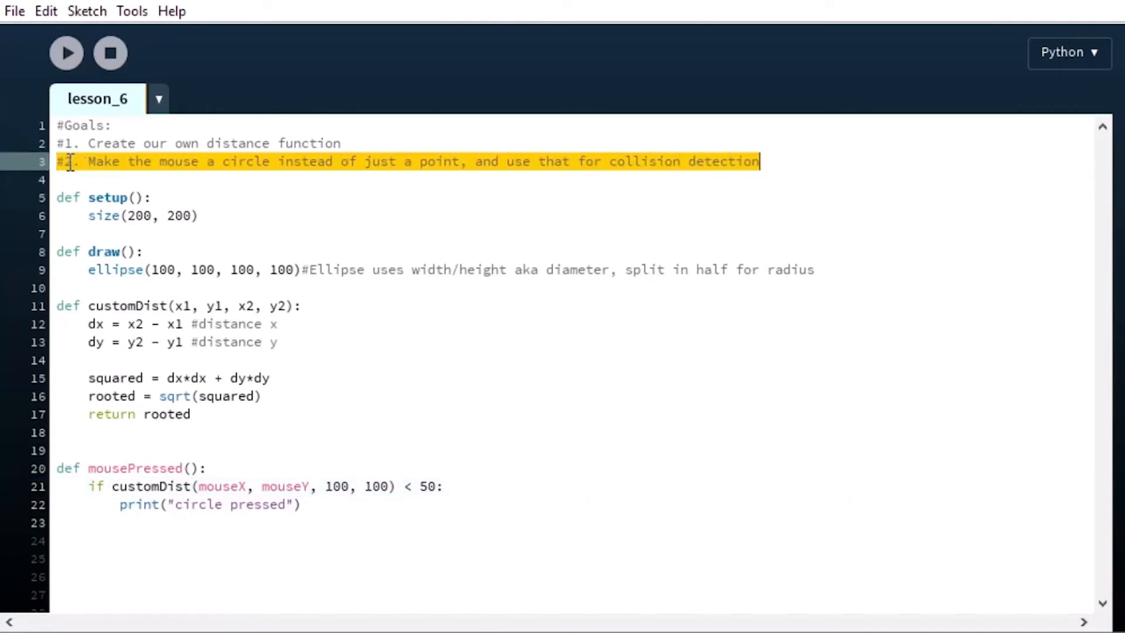
pyautogui.click(194, 161)
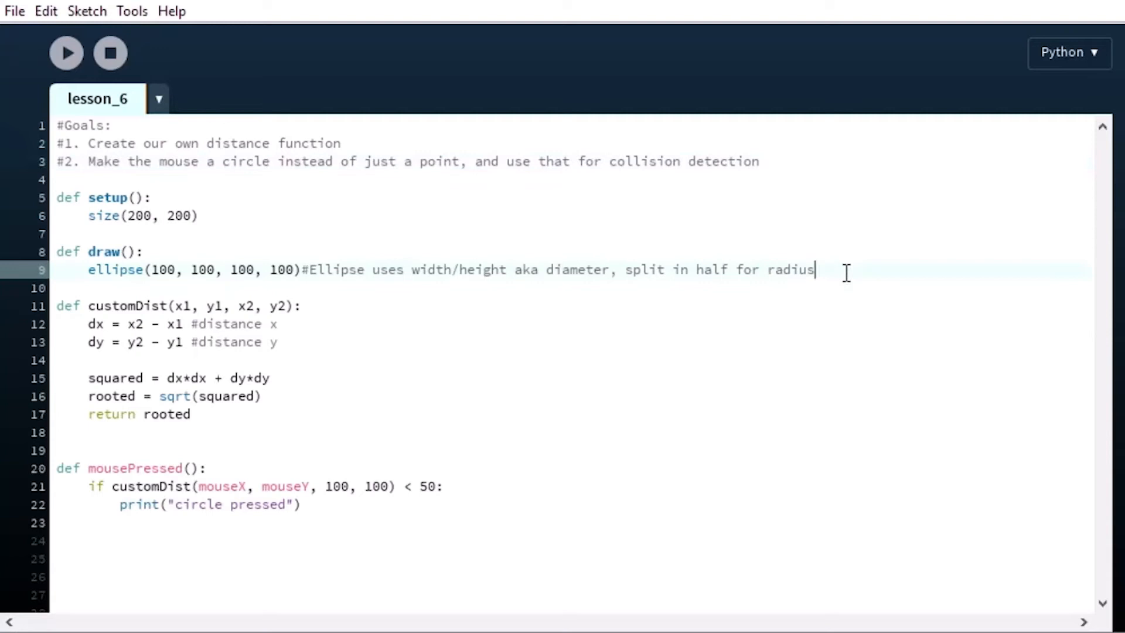
# Add ellipse(mouseX, mouseY, 20, 20) in draw() and change size to 300 by 300
pyautogui.write('ellips')
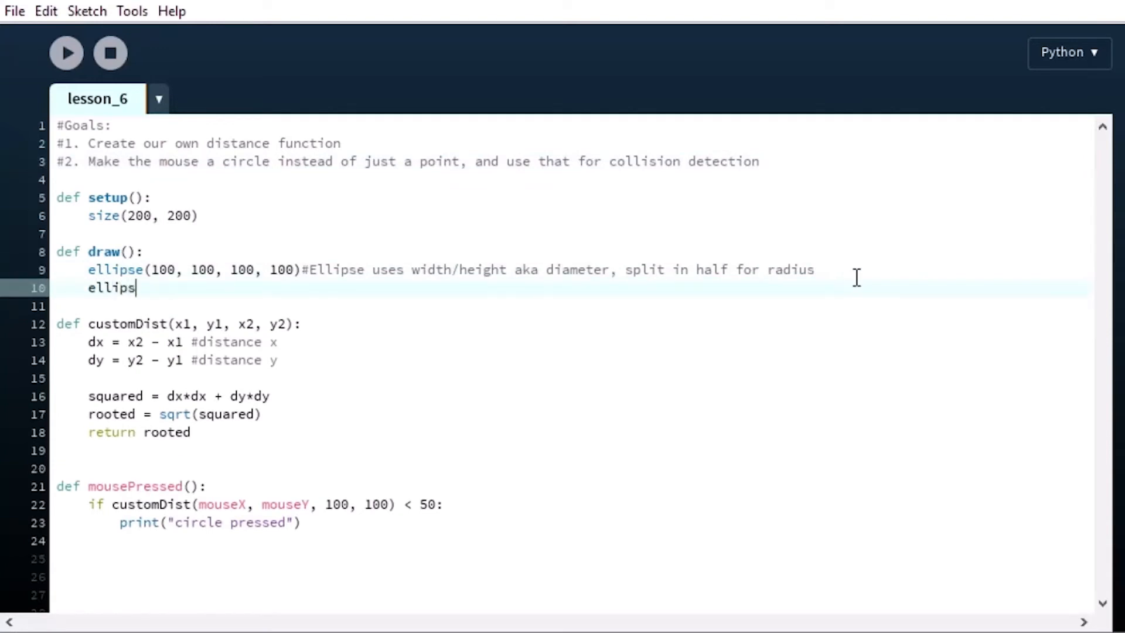
pyautogui.write('e(mou')
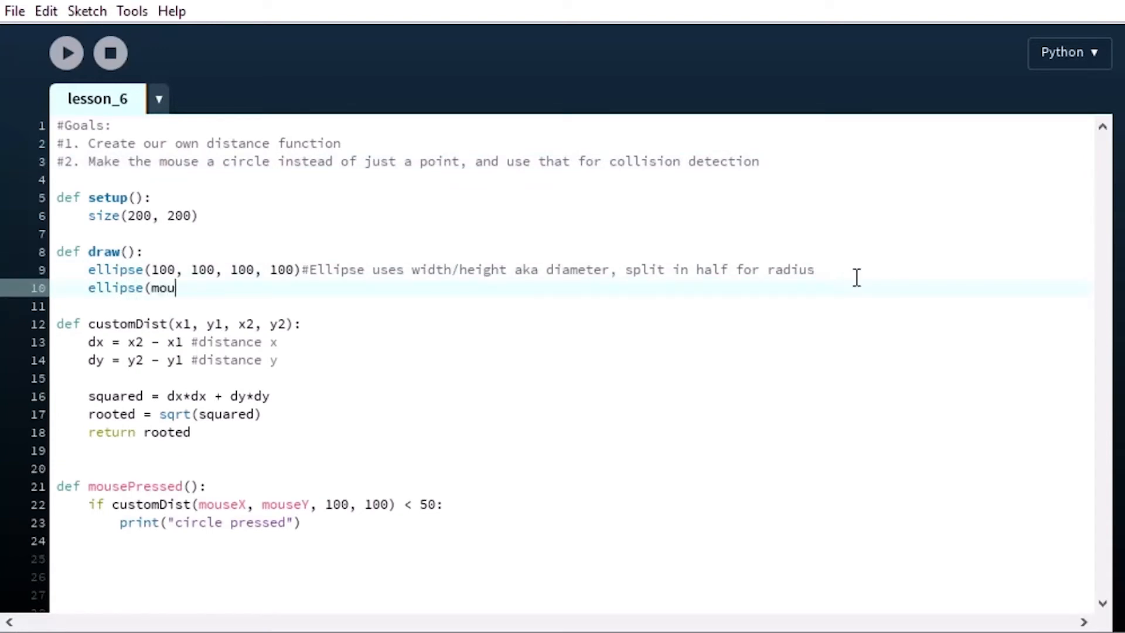
pyautogui.write('seX, mouseY,')
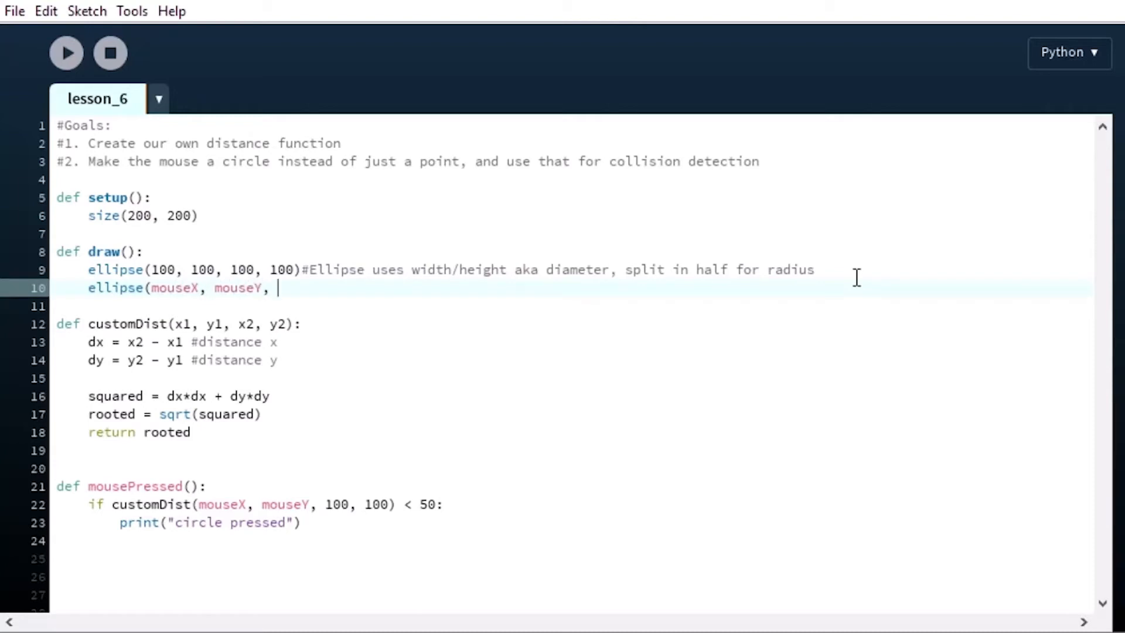
pyautogui.write('20')
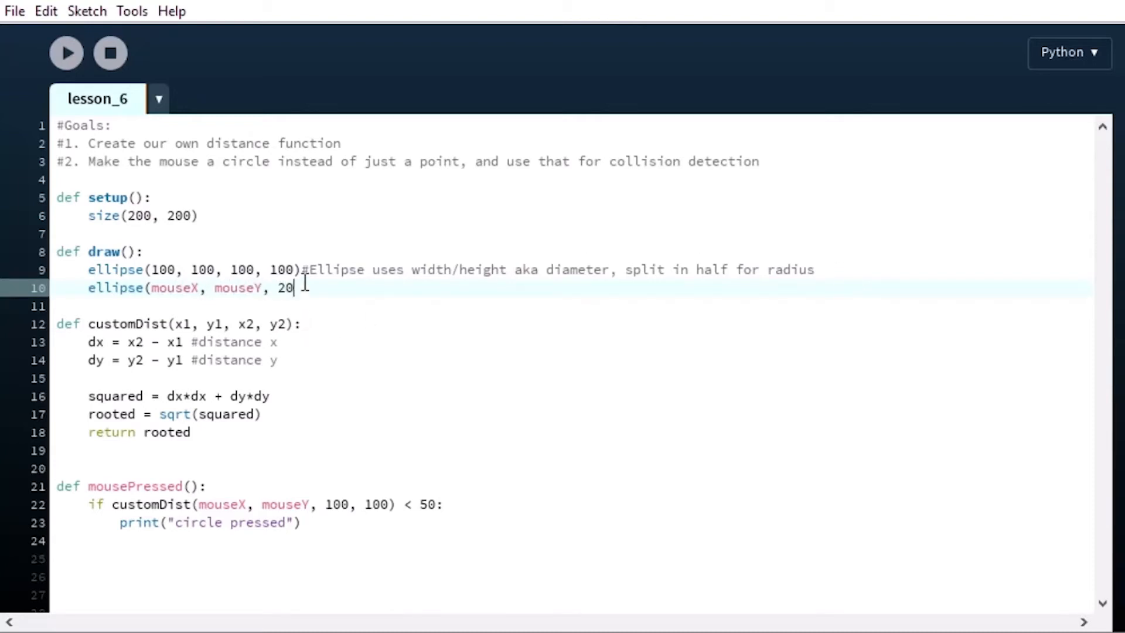
pyautogui.write(', 20)')
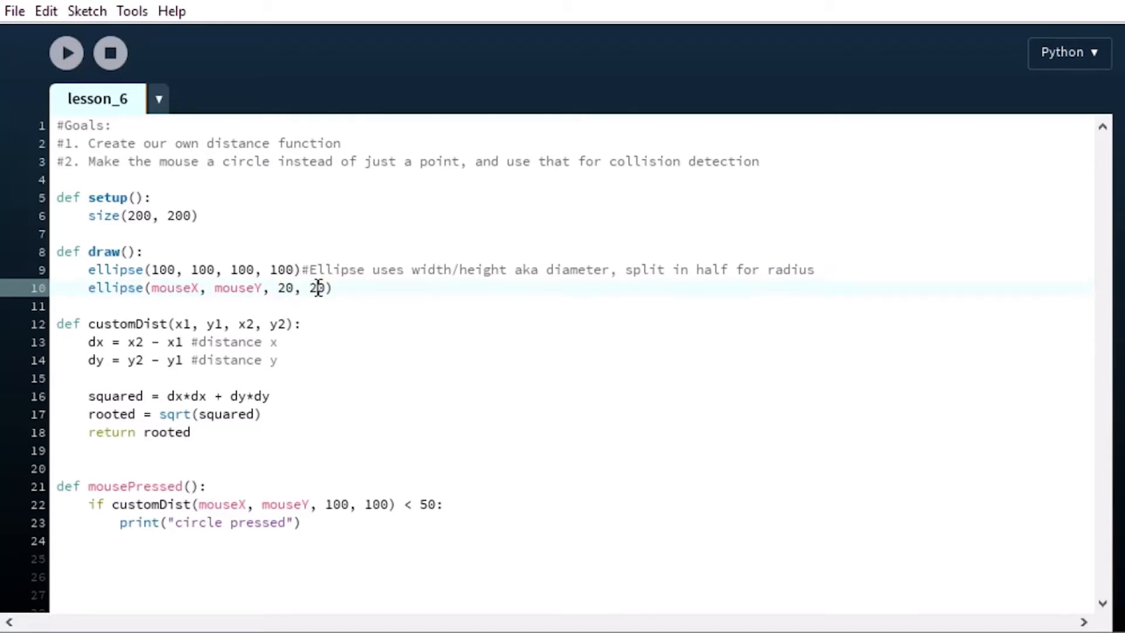
pyautogui.doubleClick(315, 287)
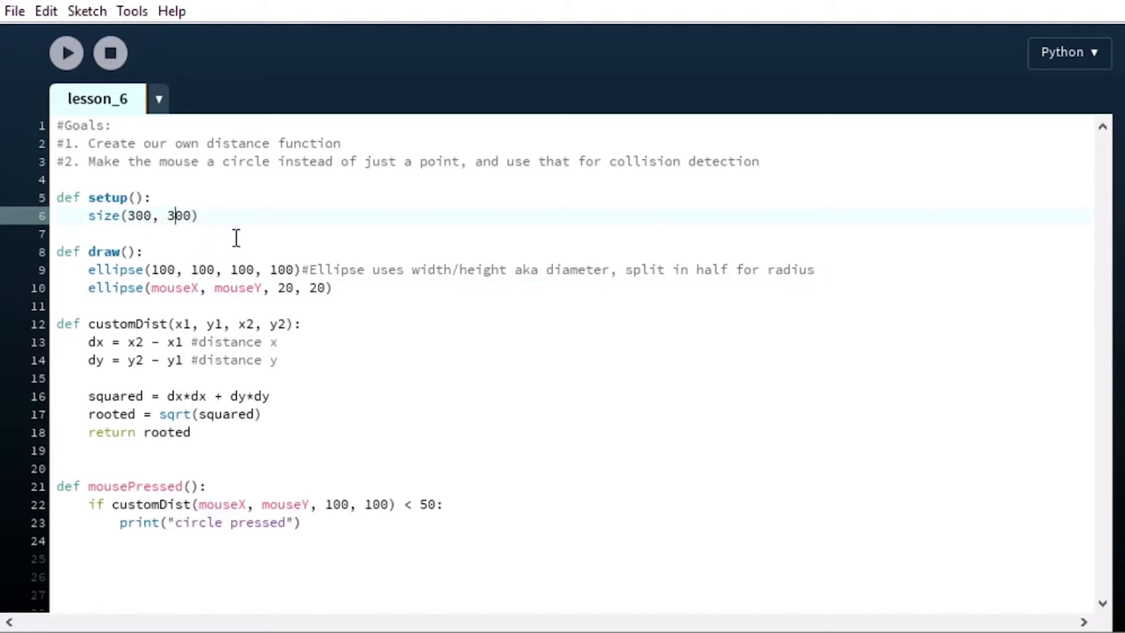
pyautogui.click(423, 505)
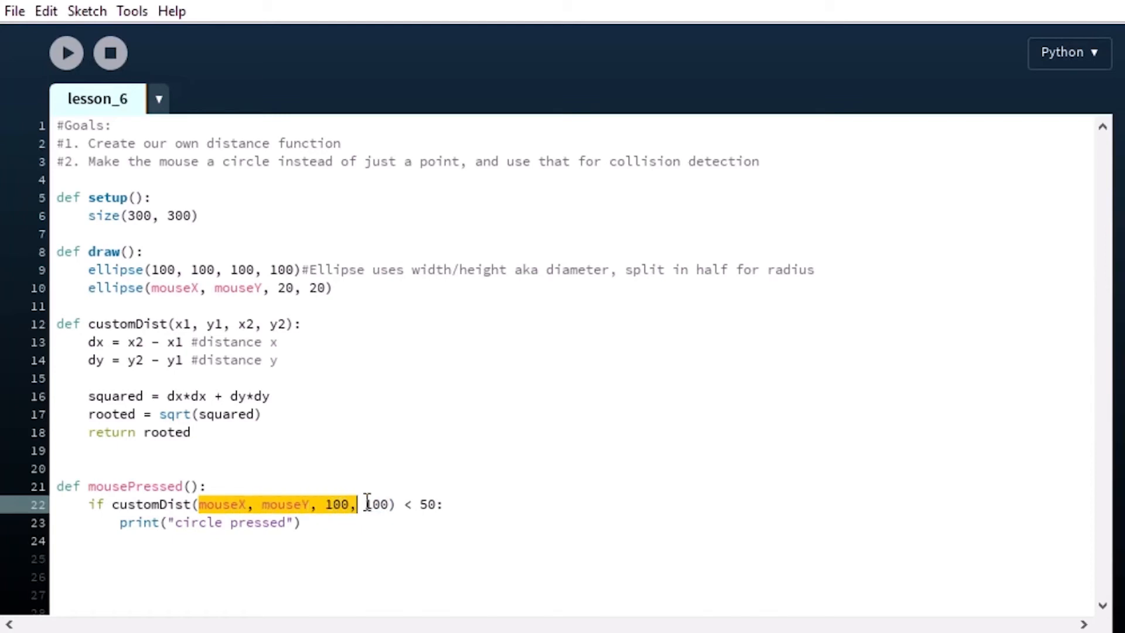
pyautogui.doubleClick(427, 504)
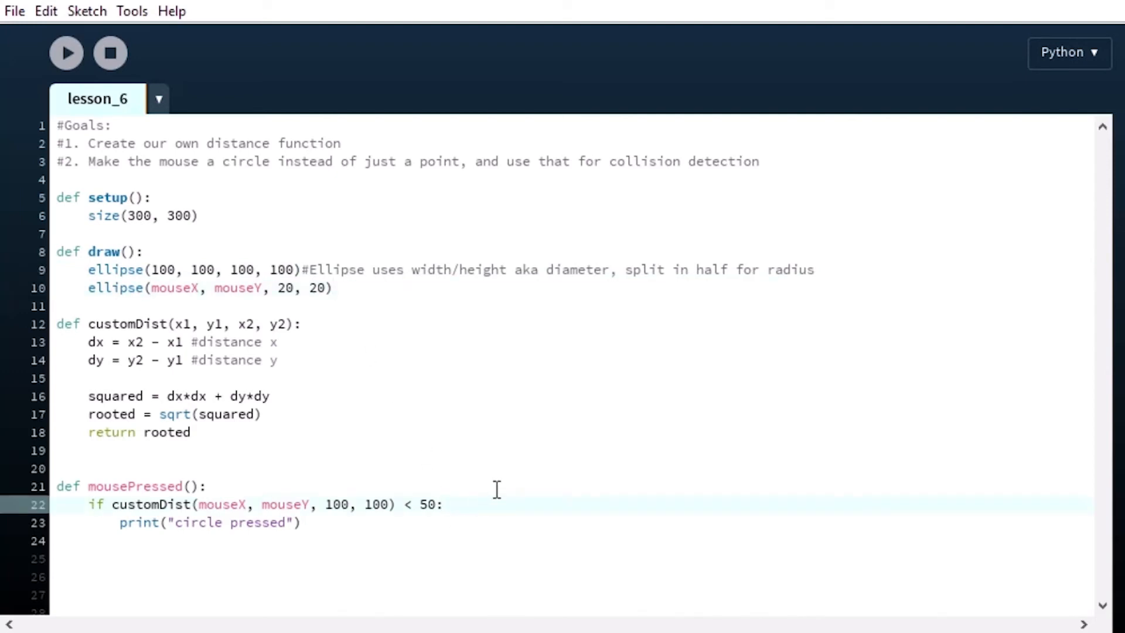
pyautogui.moveTo(606, 423)
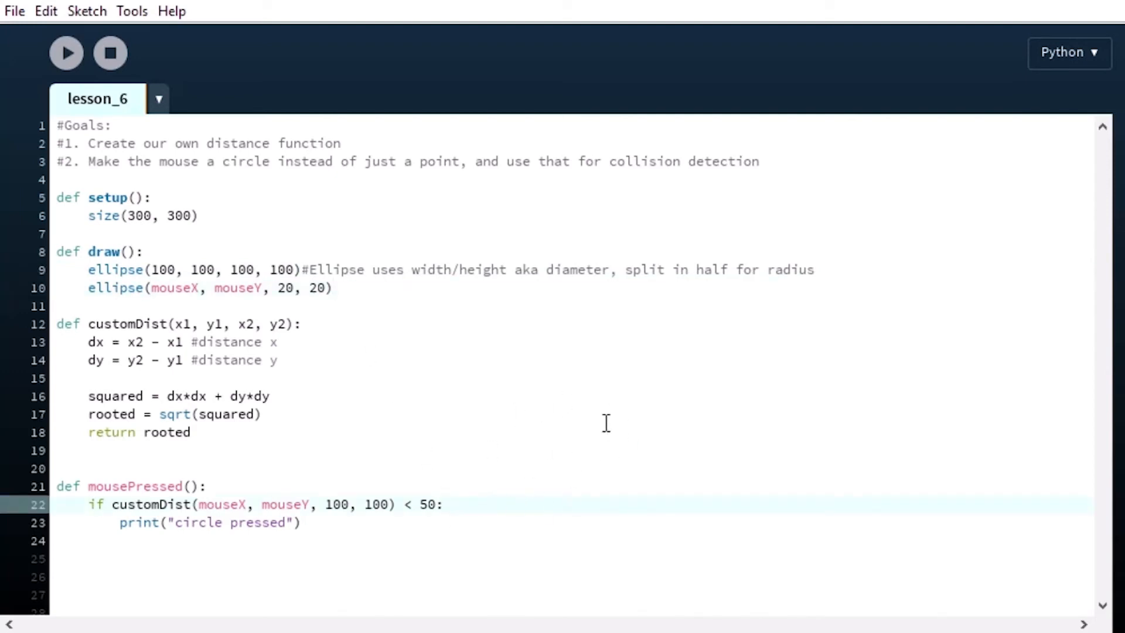
pyautogui.moveTo(456, 432)
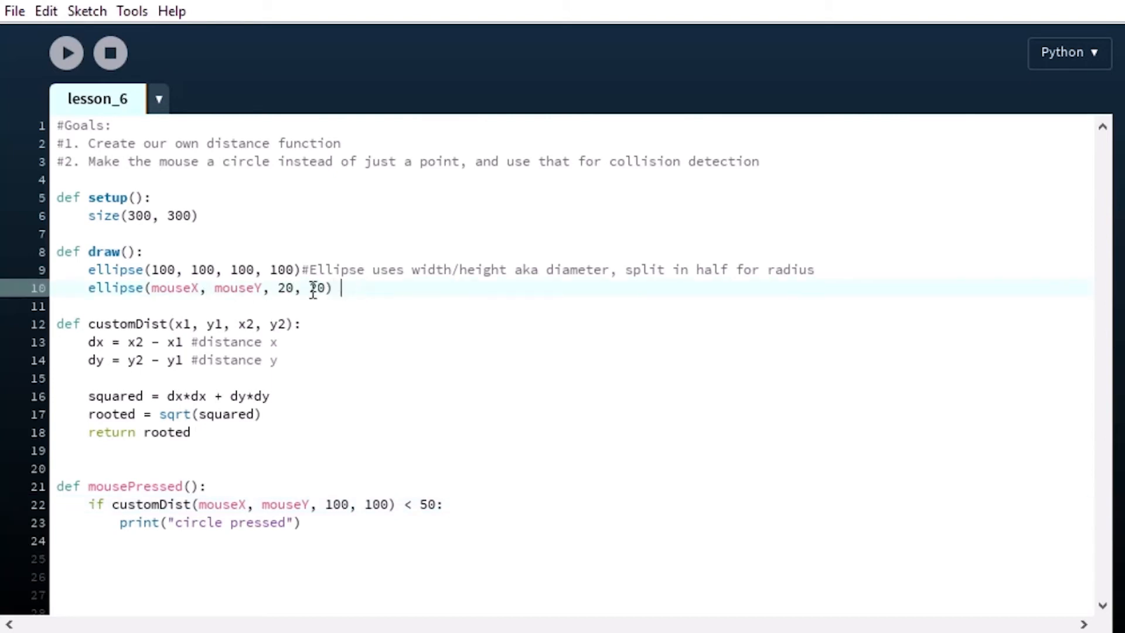
# Write the comment '#Radius 1: 50, radius 2: 10' on the mouse circle line
pyautogui.write('#Ra')
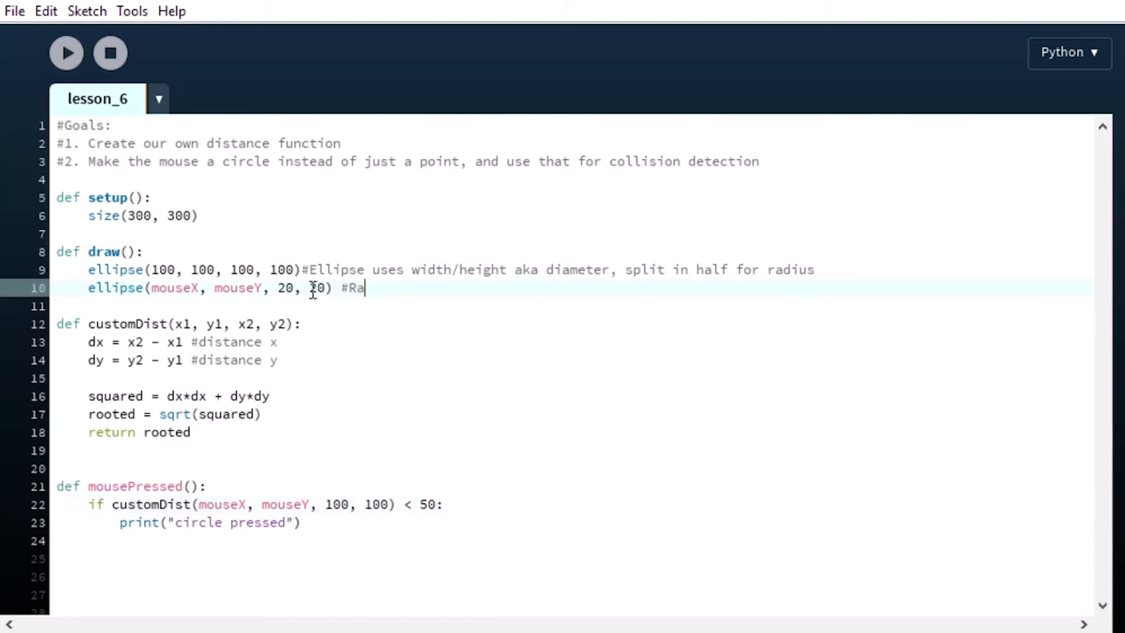
pyautogui.write('dius 1')
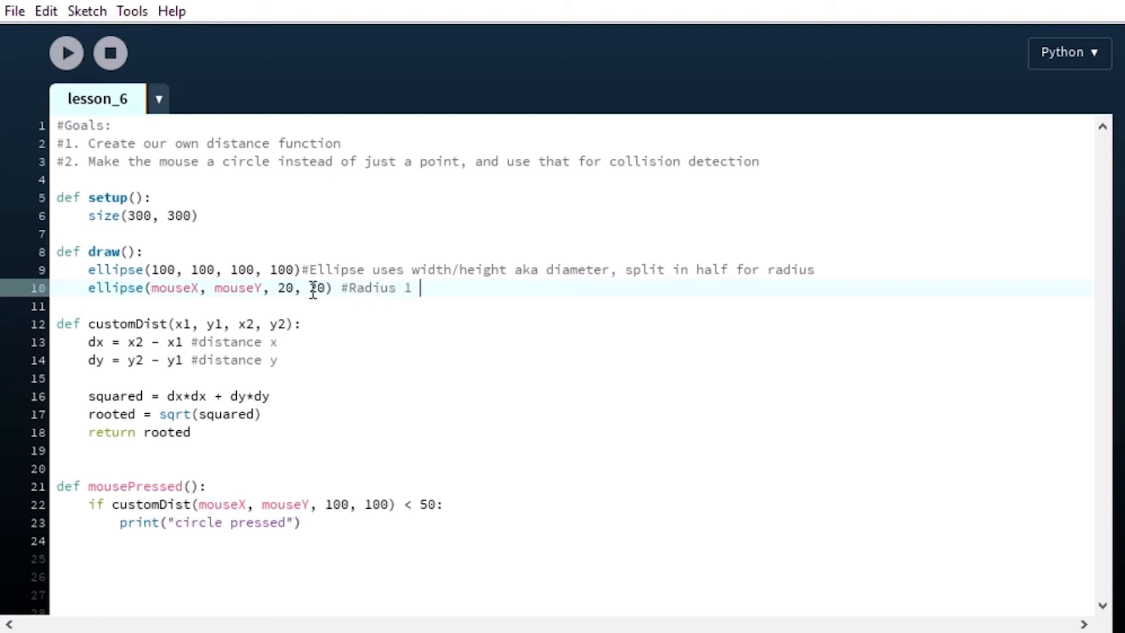
pyautogui.write('50, r')
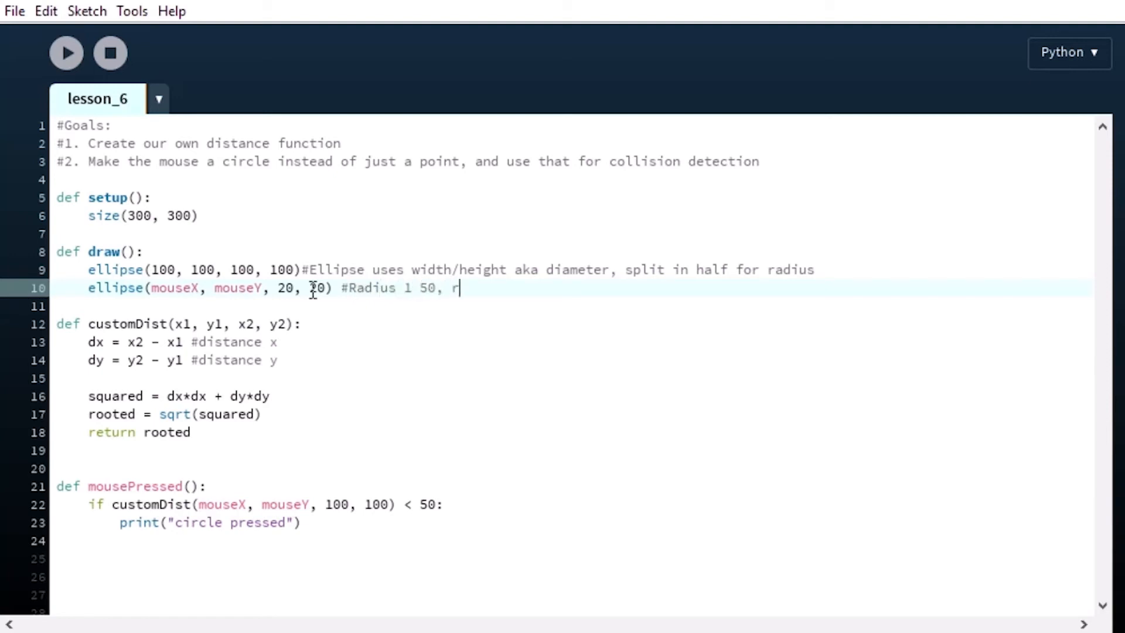
pyautogui.write('a')
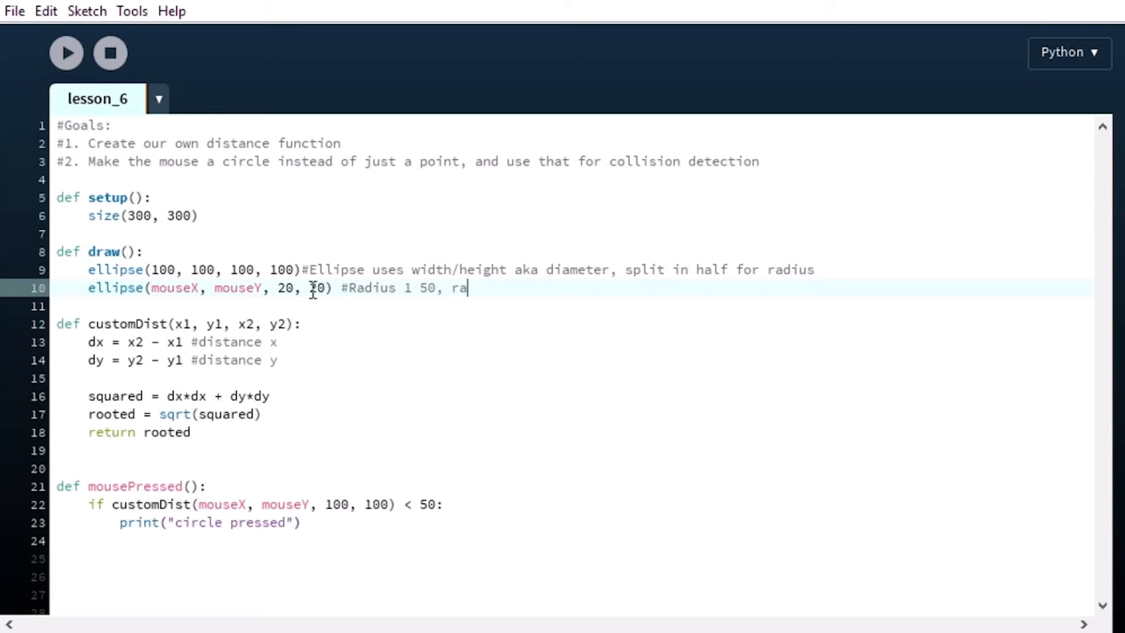
pyautogui.write('dius 2: 10')
pyautogui.click(575, 504)
pyautogui.write('6')
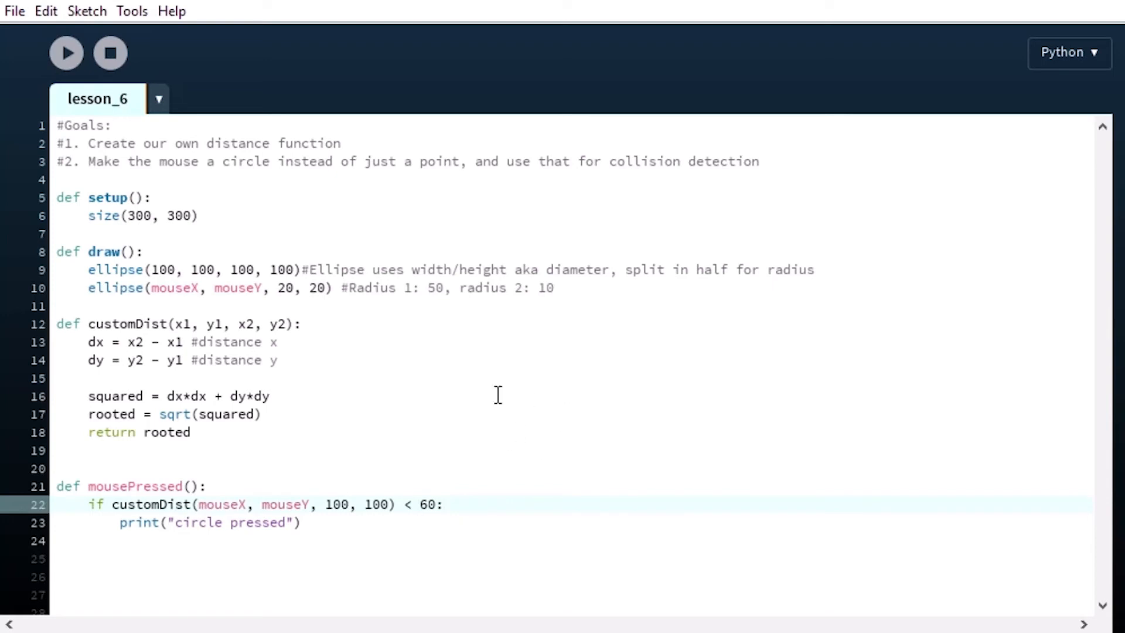
pyautogui.moveTo(467, 379)
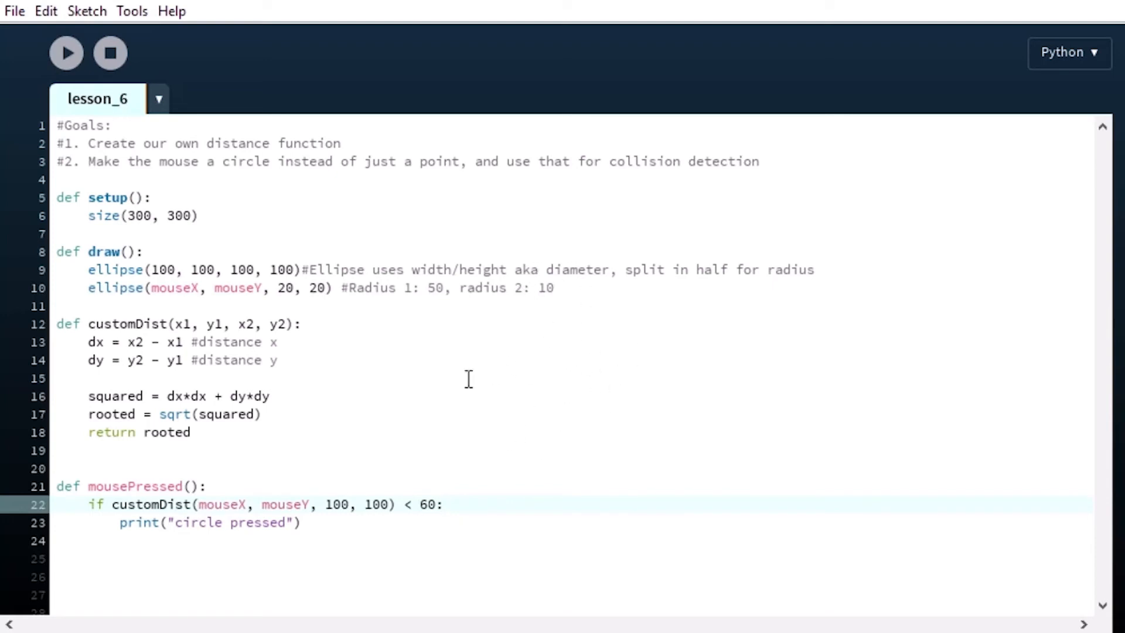
pyautogui.moveTo(514, 288)
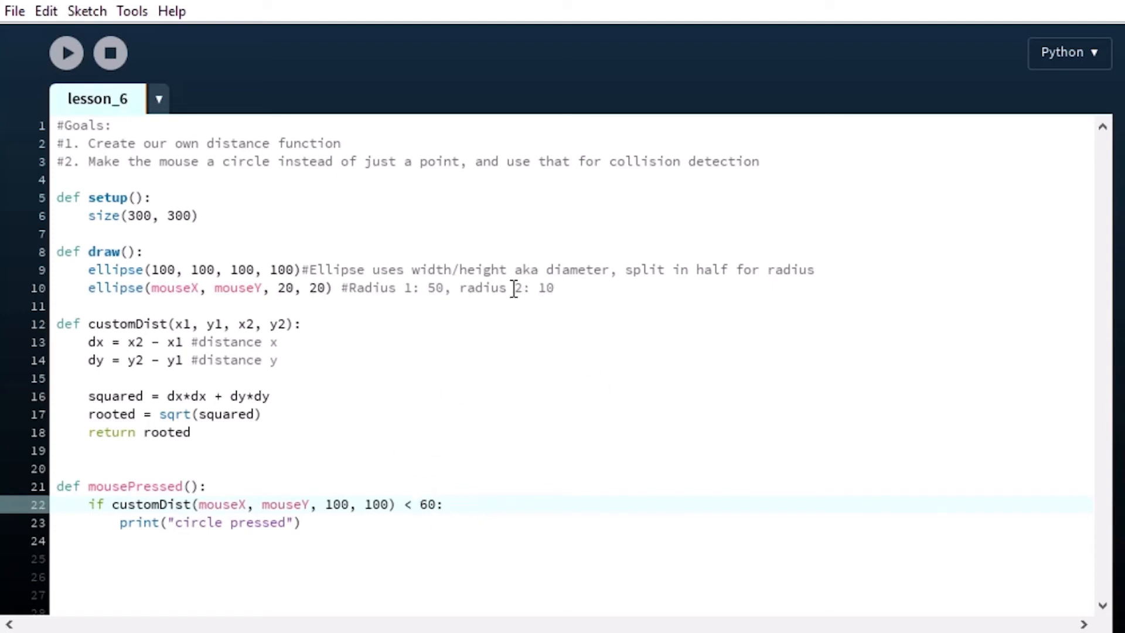
pyautogui.moveTo(65, 52)
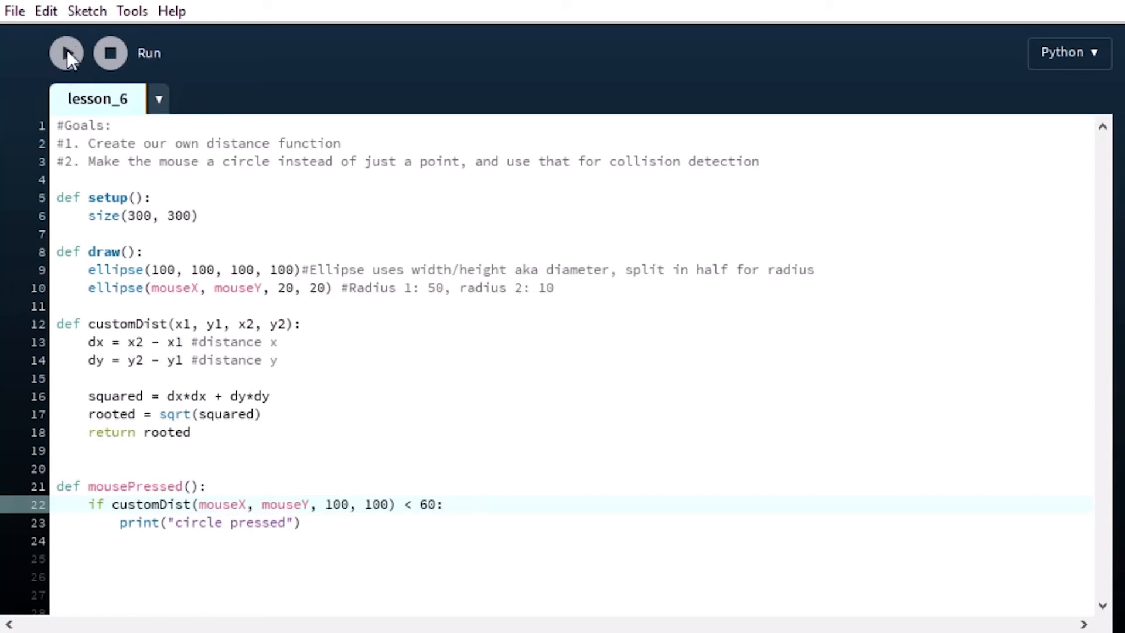
# Run the sketch to see the mouse-circle trail, then add a blank line atop draw()
pyautogui.click(66, 53)
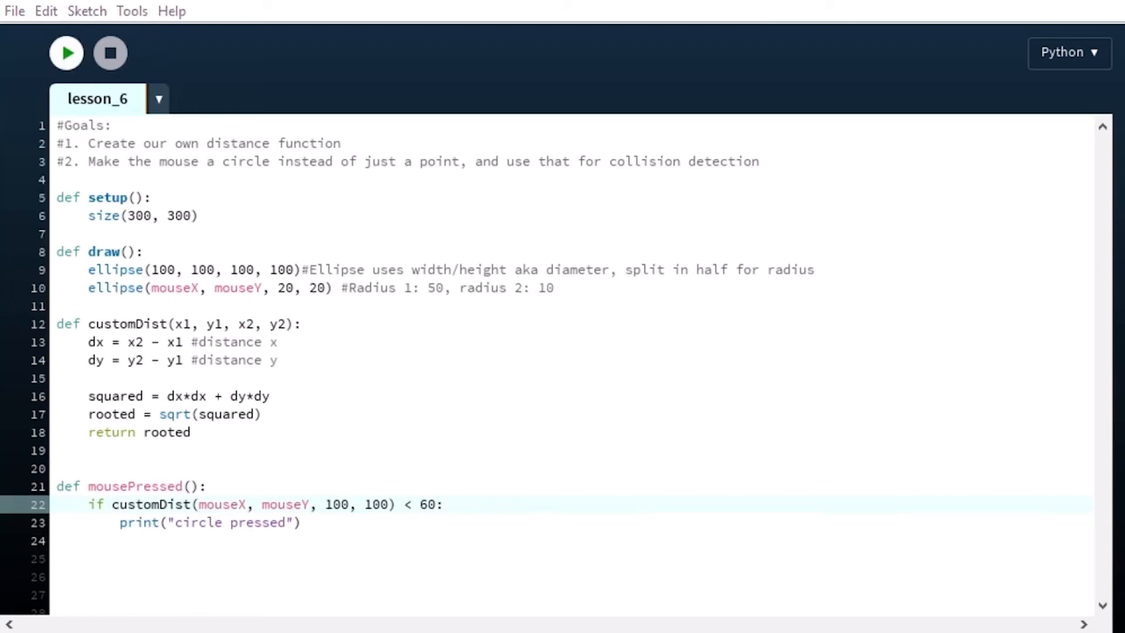
pyautogui.click(65, 53)
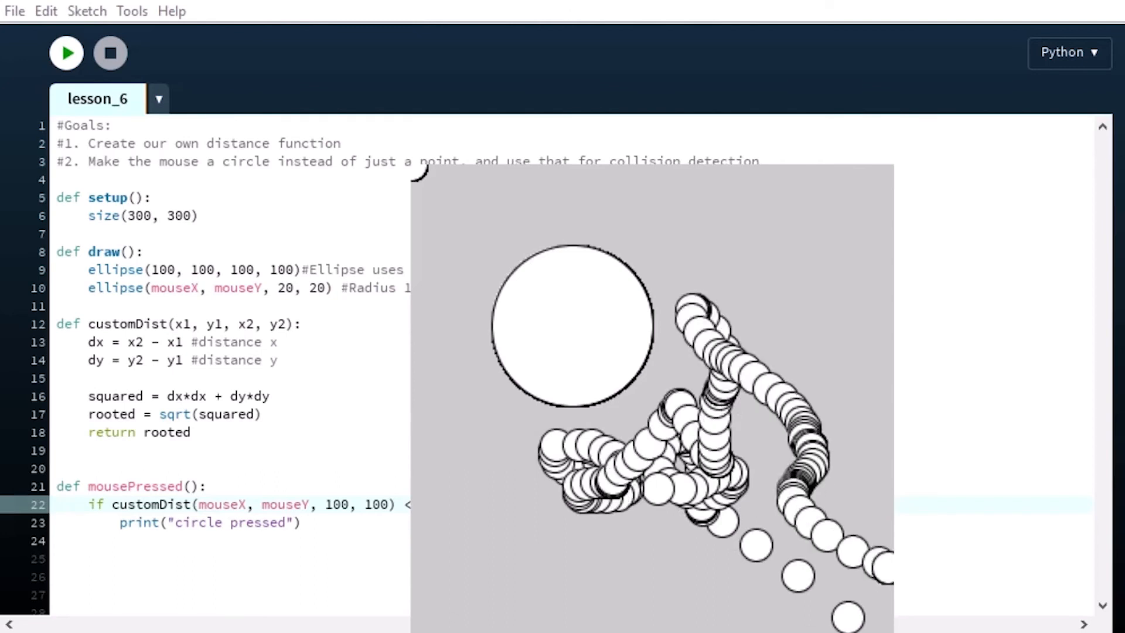
pyautogui.click(109, 52)
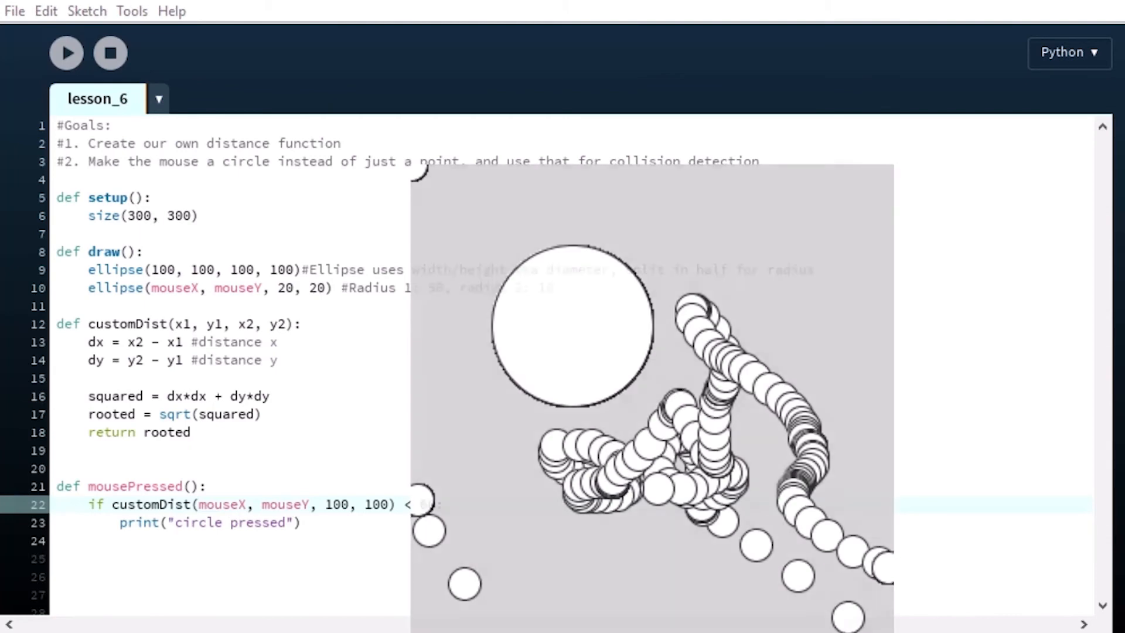
pyautogui.press('Enter')
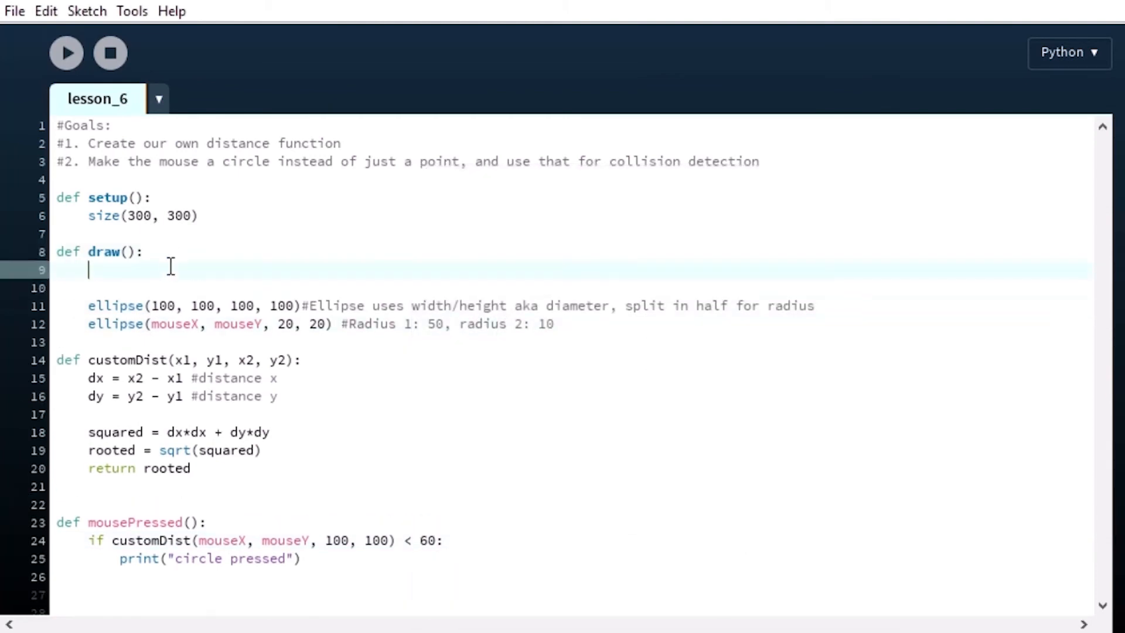
# Add background(200) at the start of draw() and run the sketch
pyautogui.write('background(')
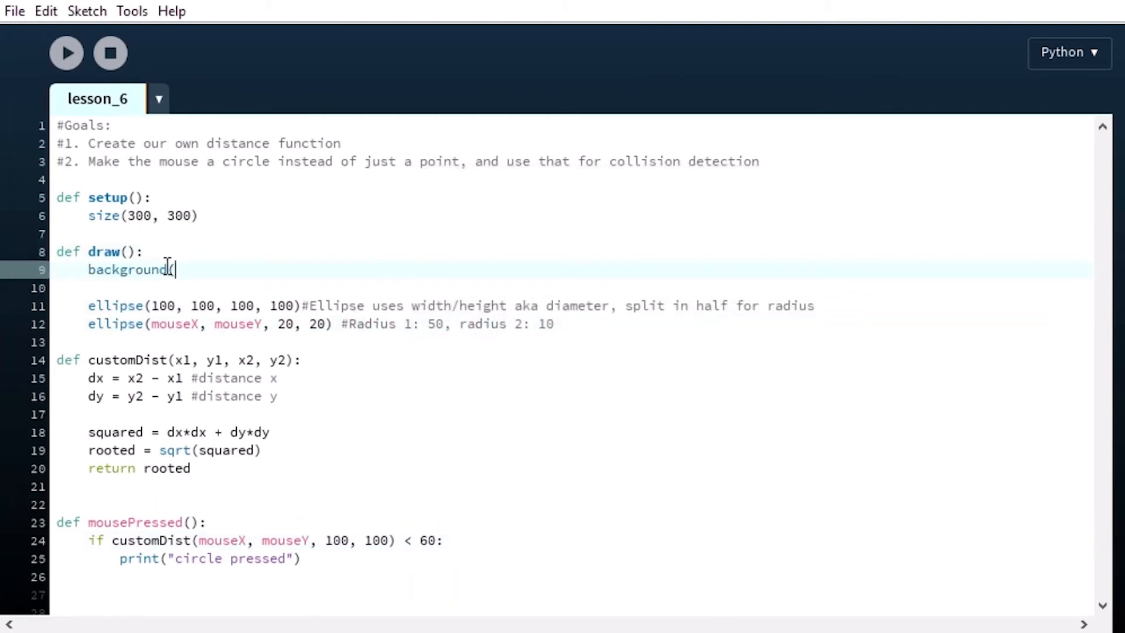
pyautogui.write('200')
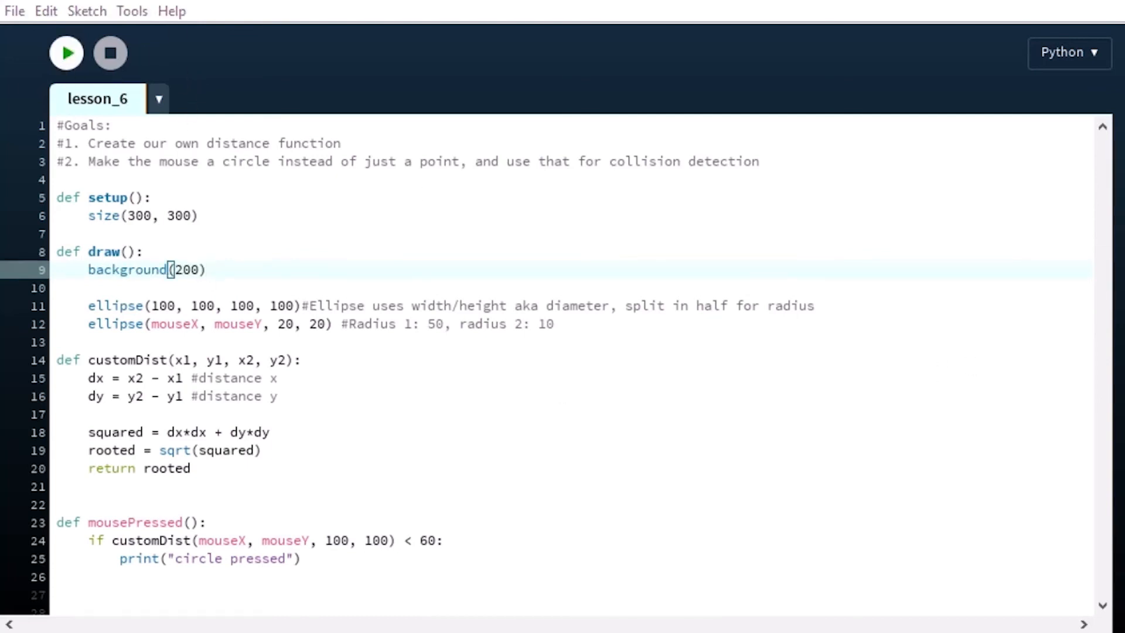
pyautogui.click(65, 52)
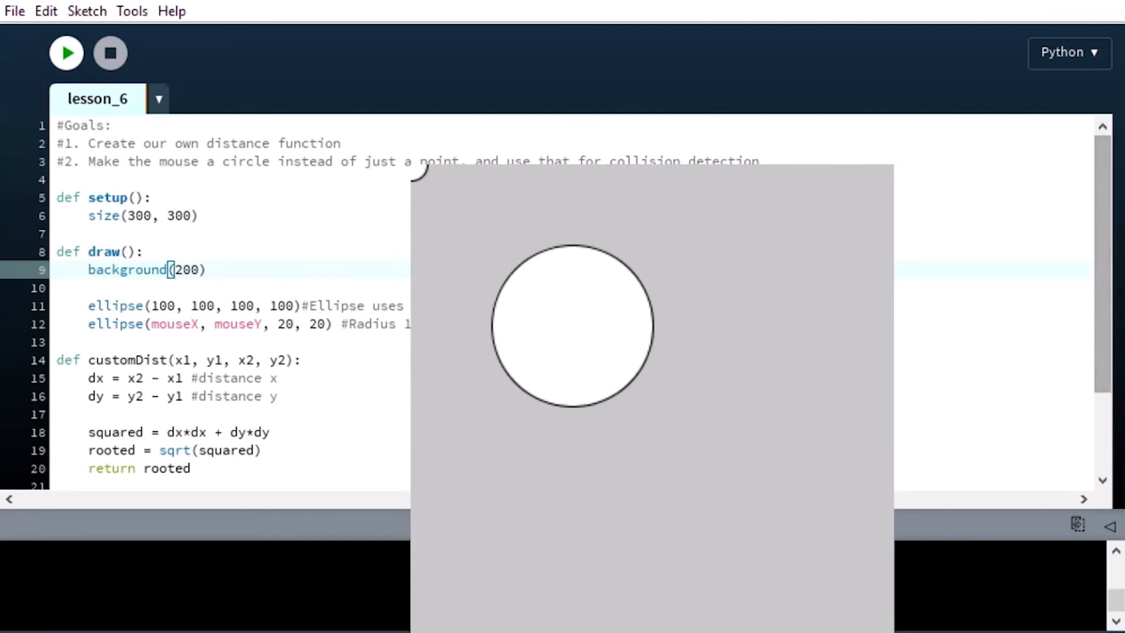
pyautogui.moveTo(675, 176)
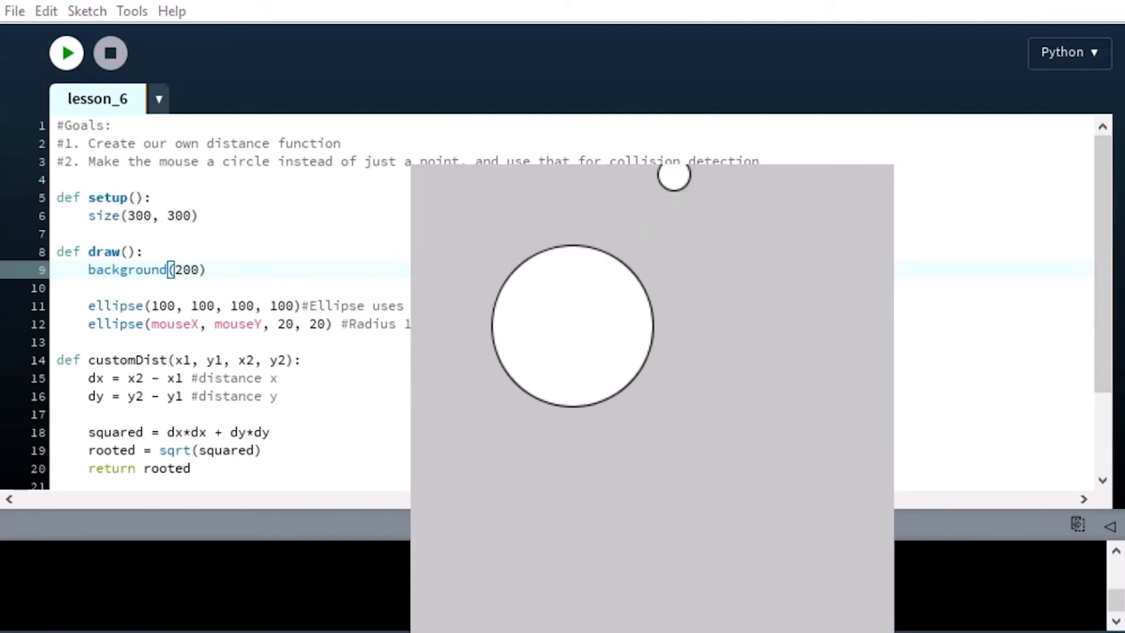
pyautogui.moveTo(673, 465)
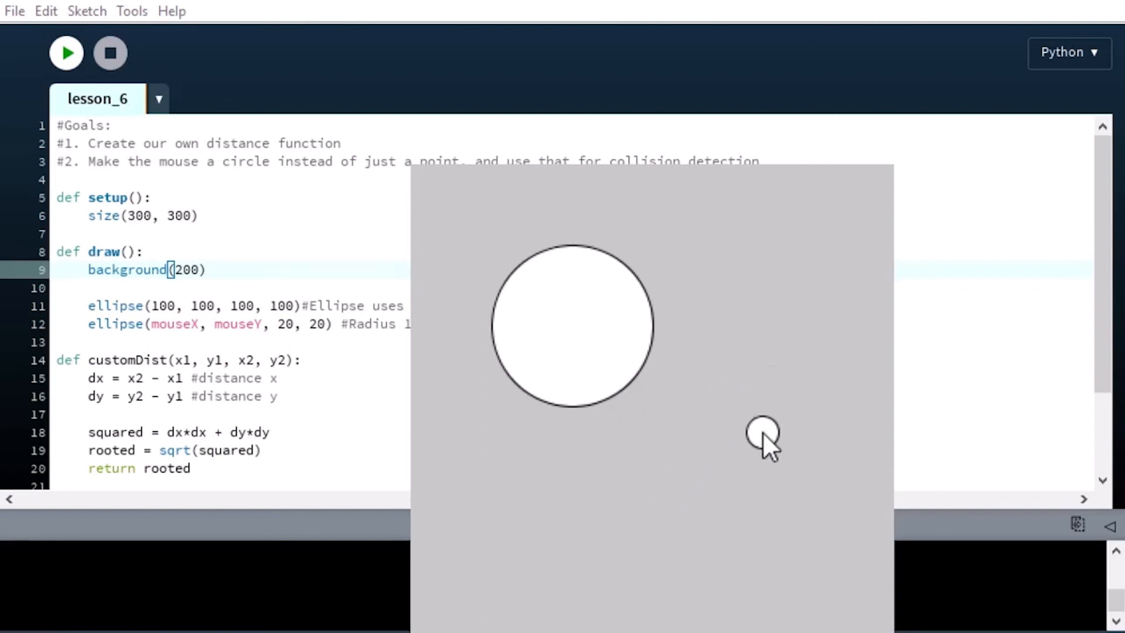
pyautogui.moveTo(710, 441)
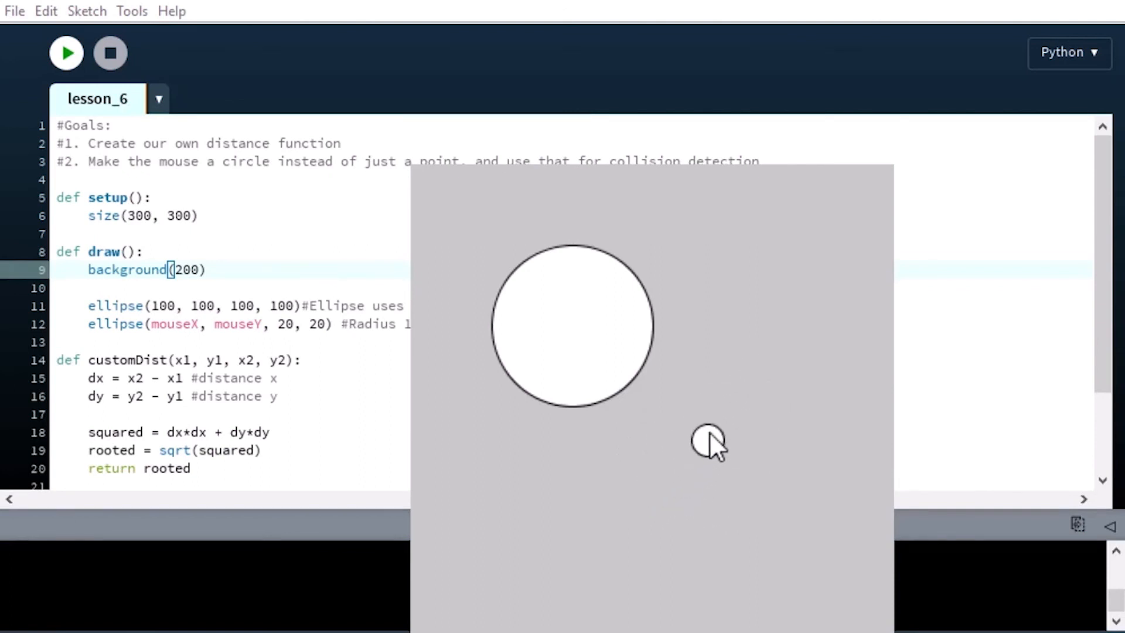
pyautogui.moveTo(639, 416)
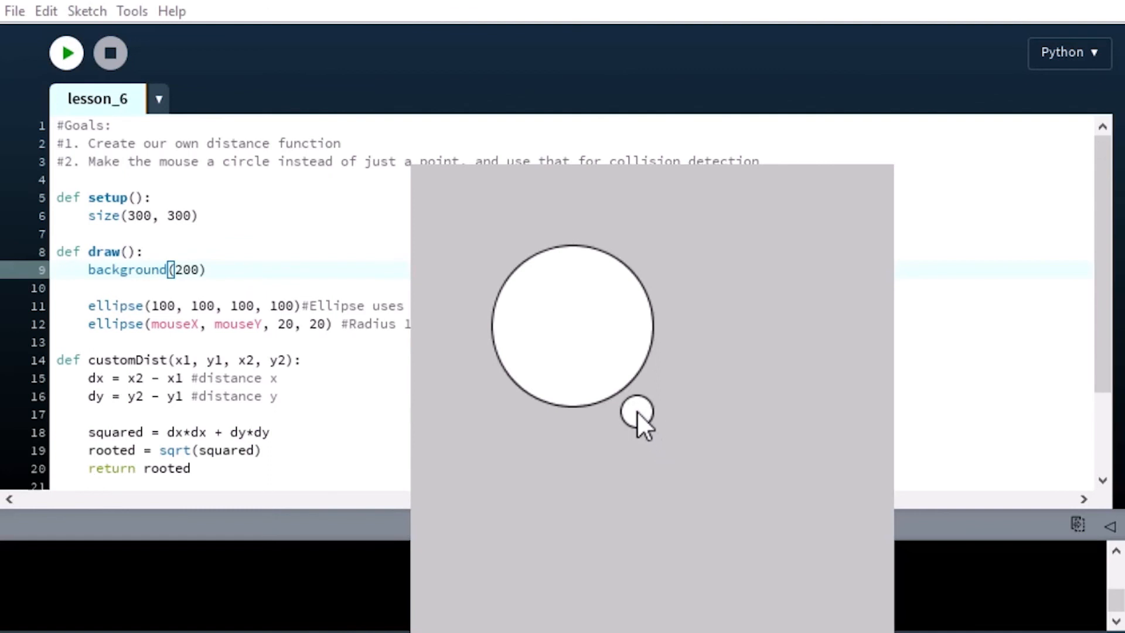
pyautogui.moveTo(630, 402)
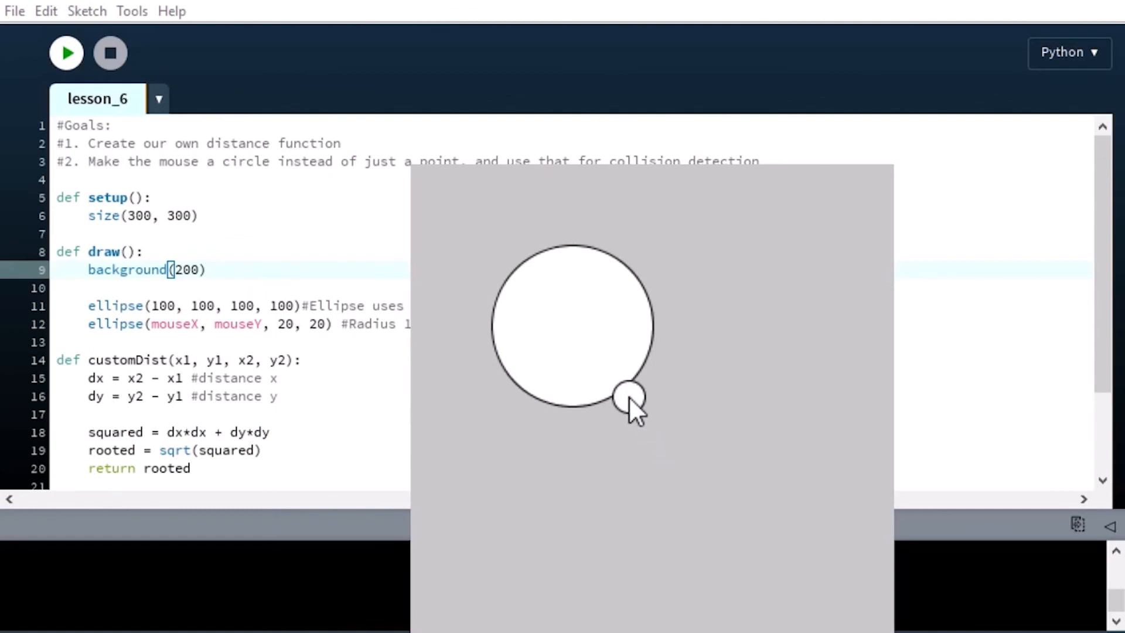
pyautogui.moveTo(642, 413)
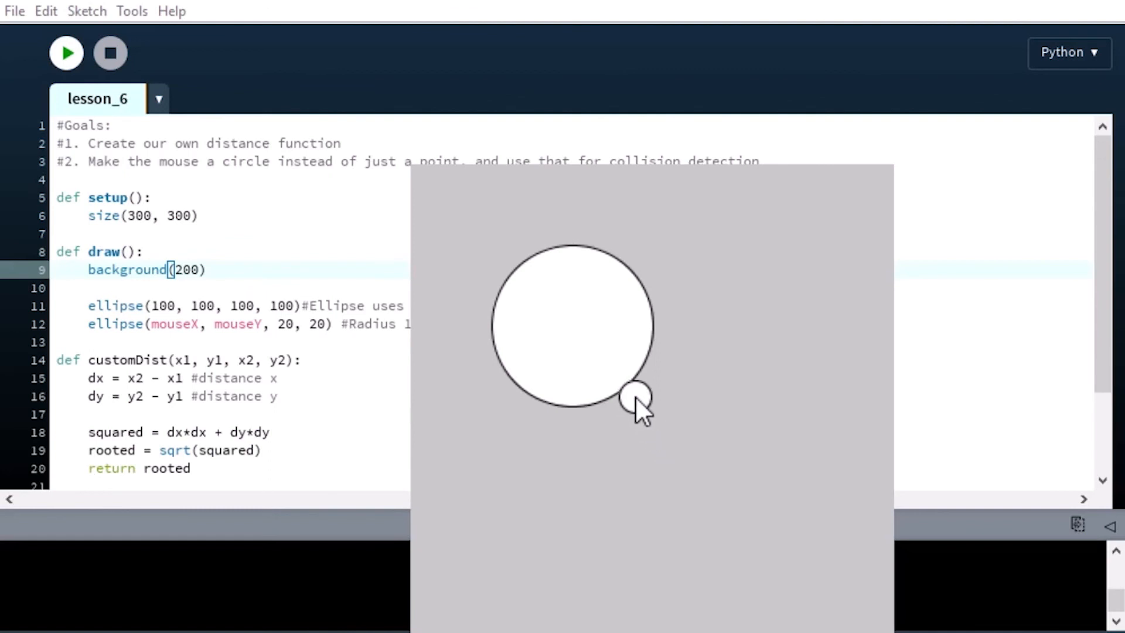
# Click three times with the mouse circle on the big circle's edge, printing 'circle pressed' thrice
pyautogui.click(632, 398)
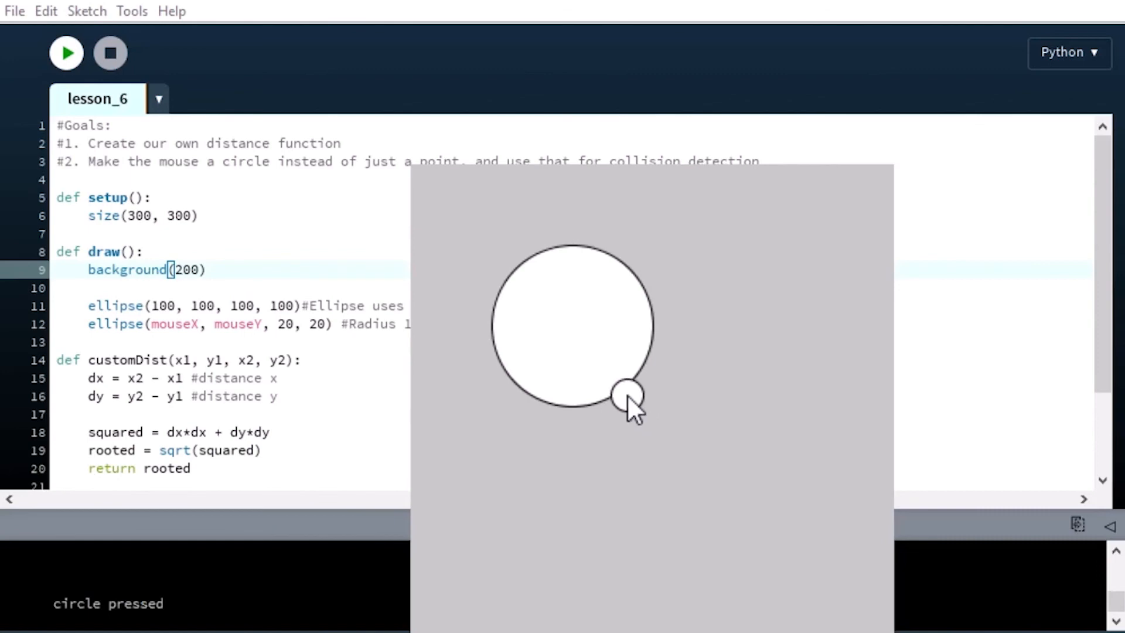
pyautogui.moveTo(664, 301)
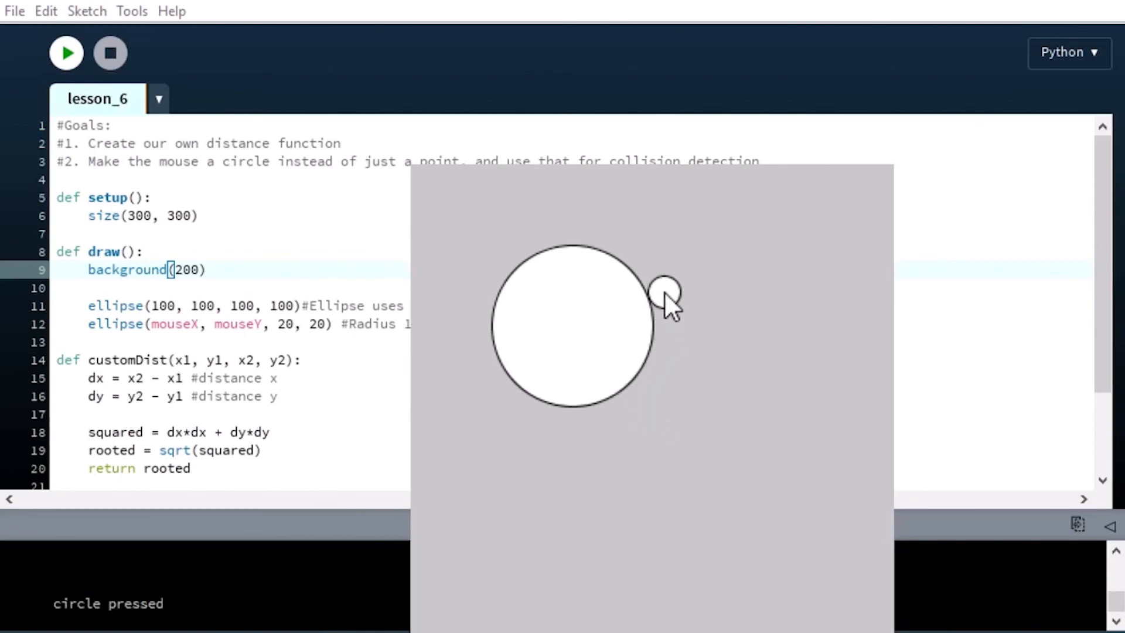
pyautogui.click(662, 292)
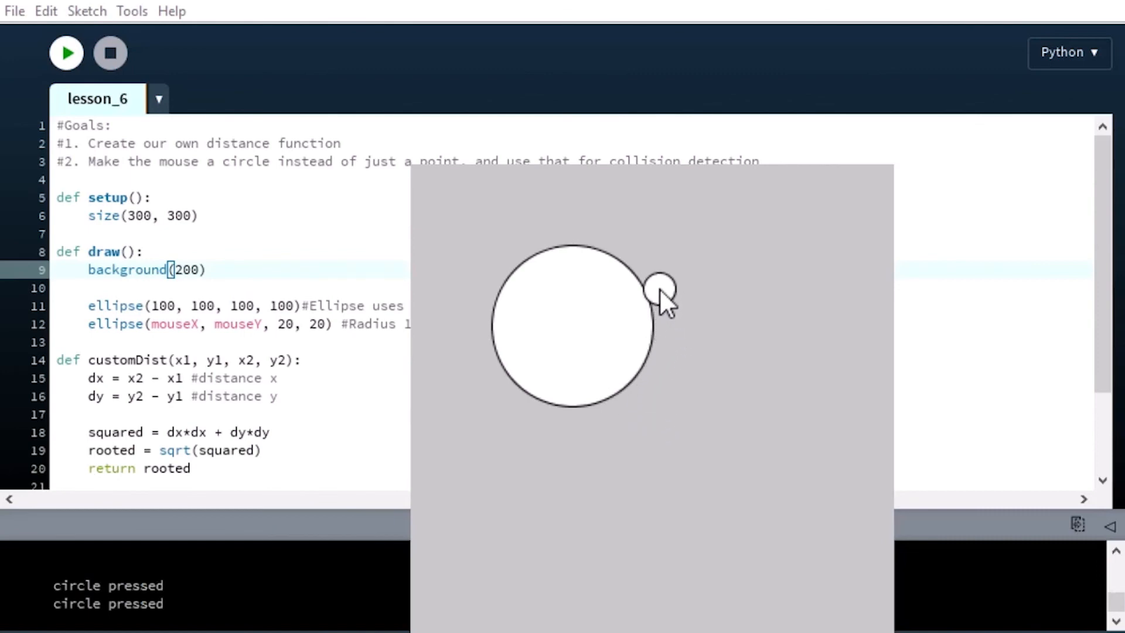
pyautogui.moveTo(642, 420)
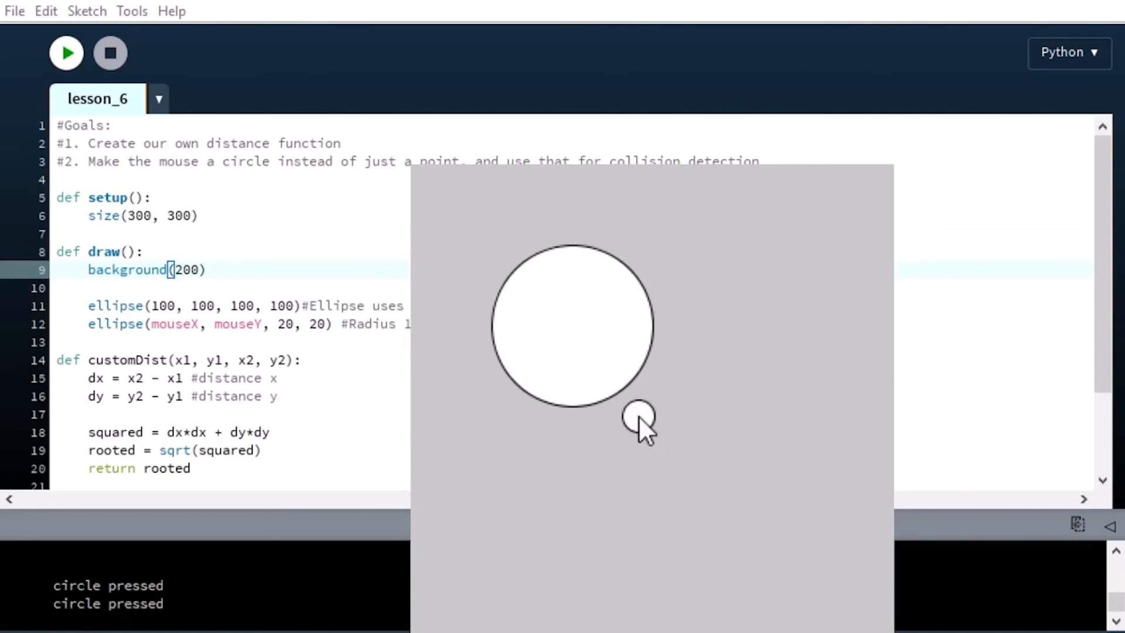
pyautogui.moveTo(674, 409)
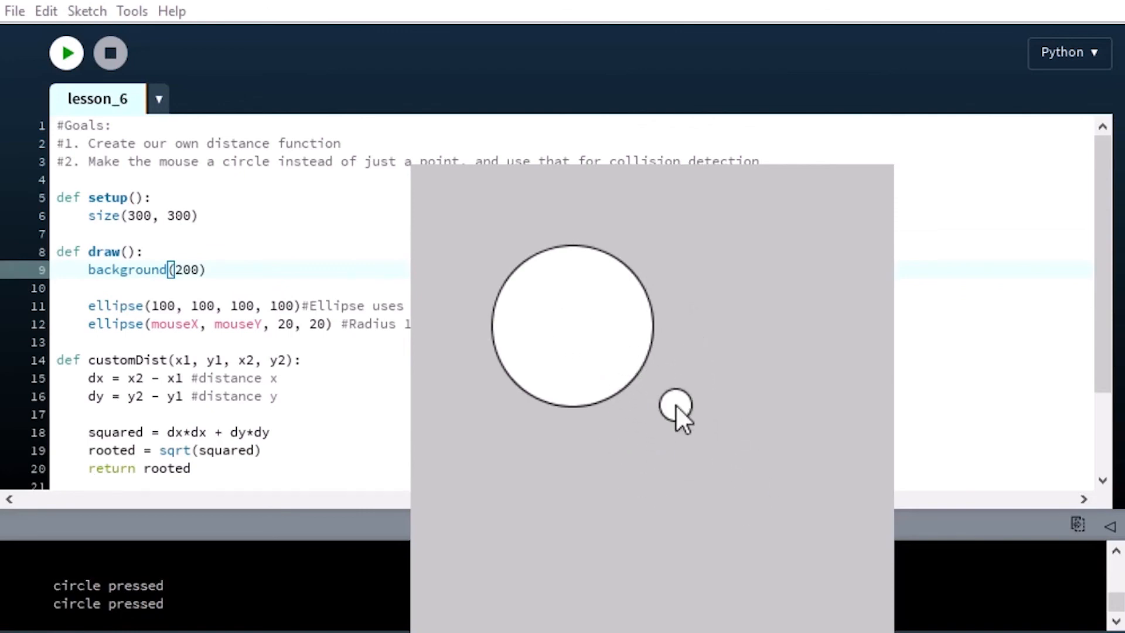
pyautogui.moveTo(714, 448)
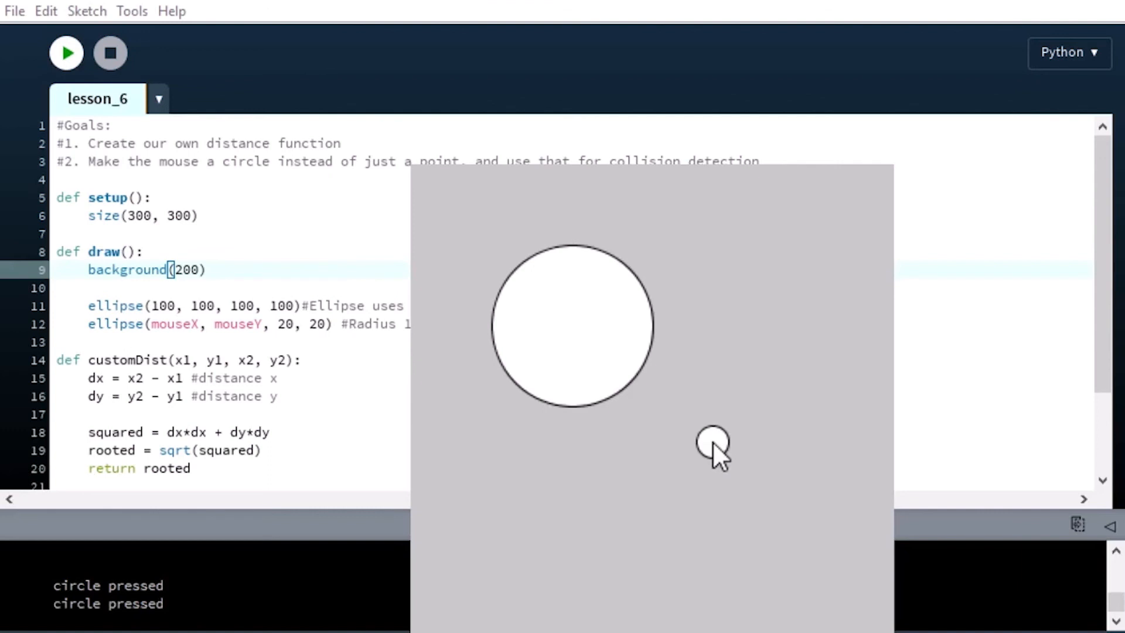
pyautogui.moveTo(664, 398)
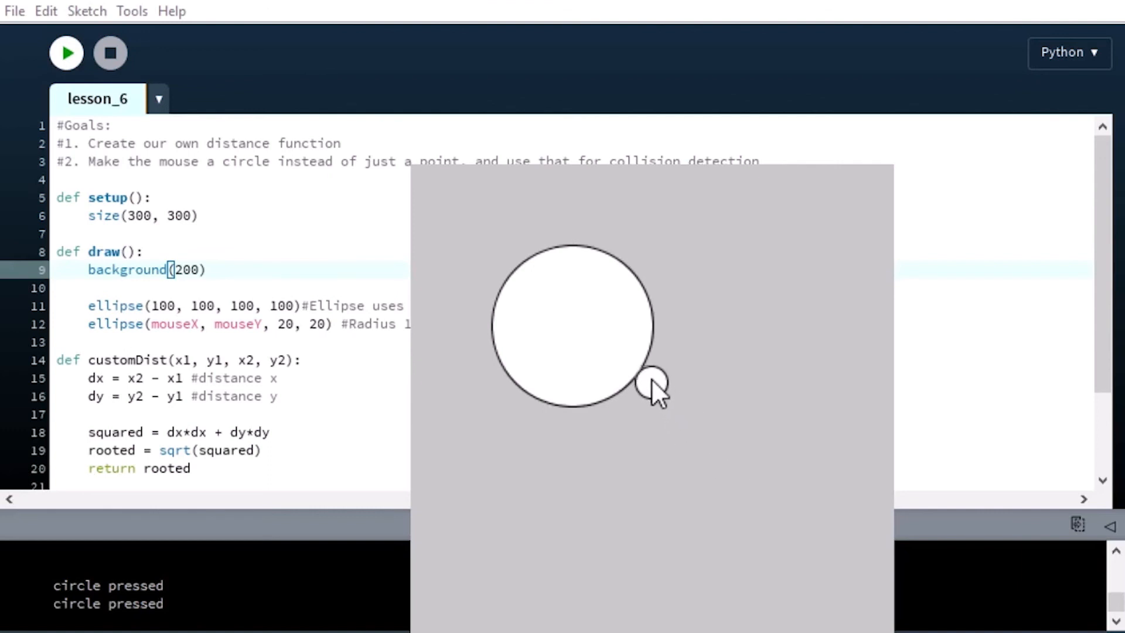
pyautogui.click(649, 384)
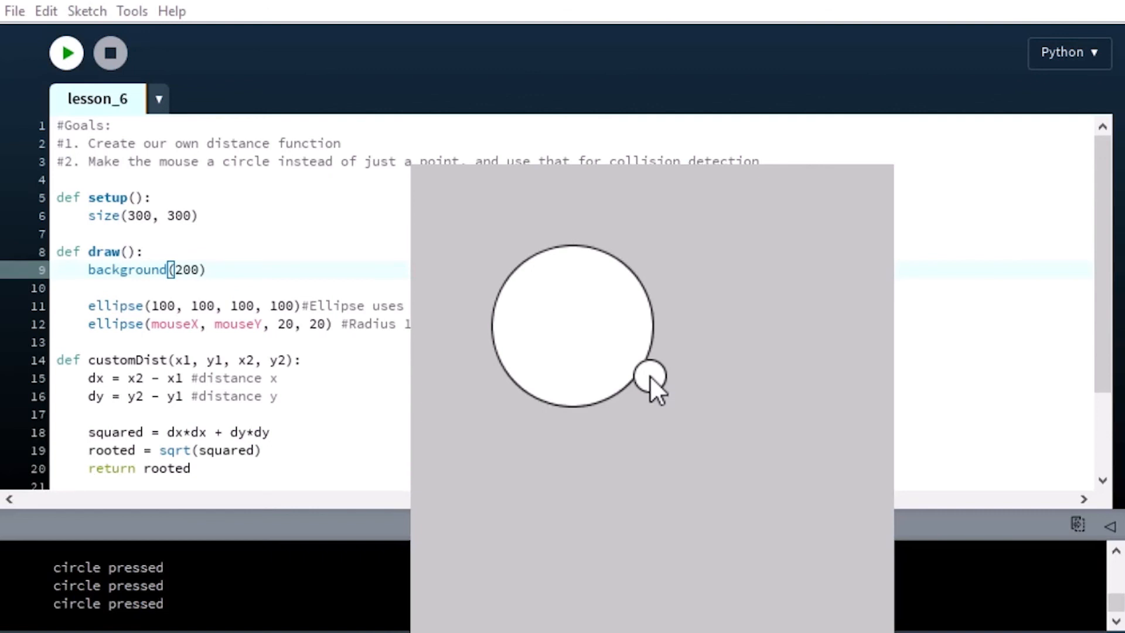
pyautogui.moveTo(883, 457)
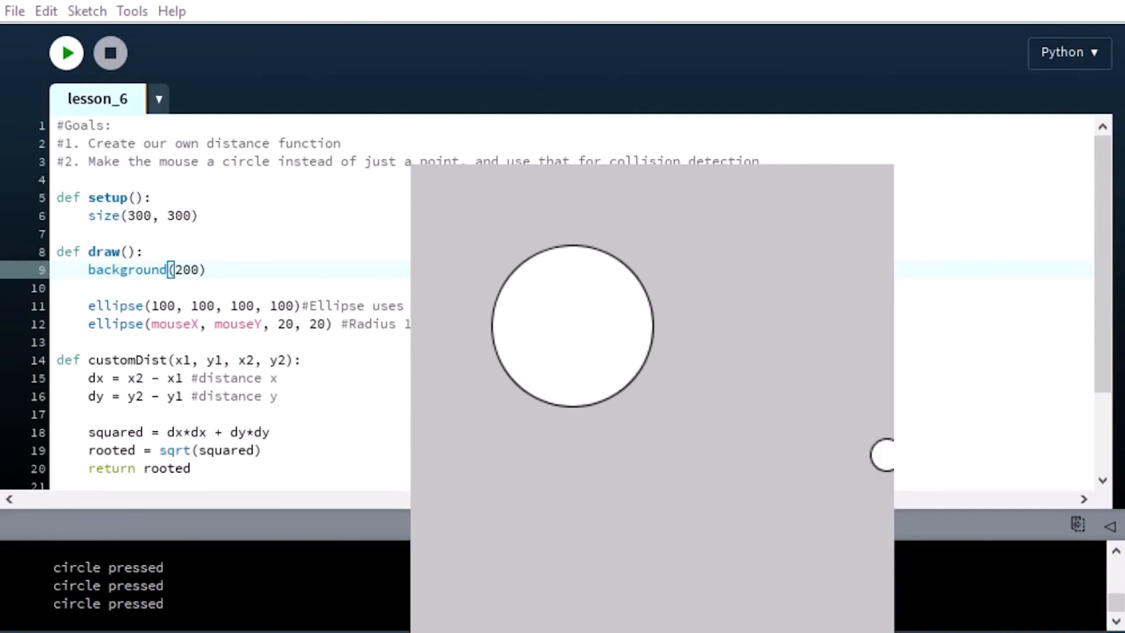
pyautogui.moveTo(681, 427)
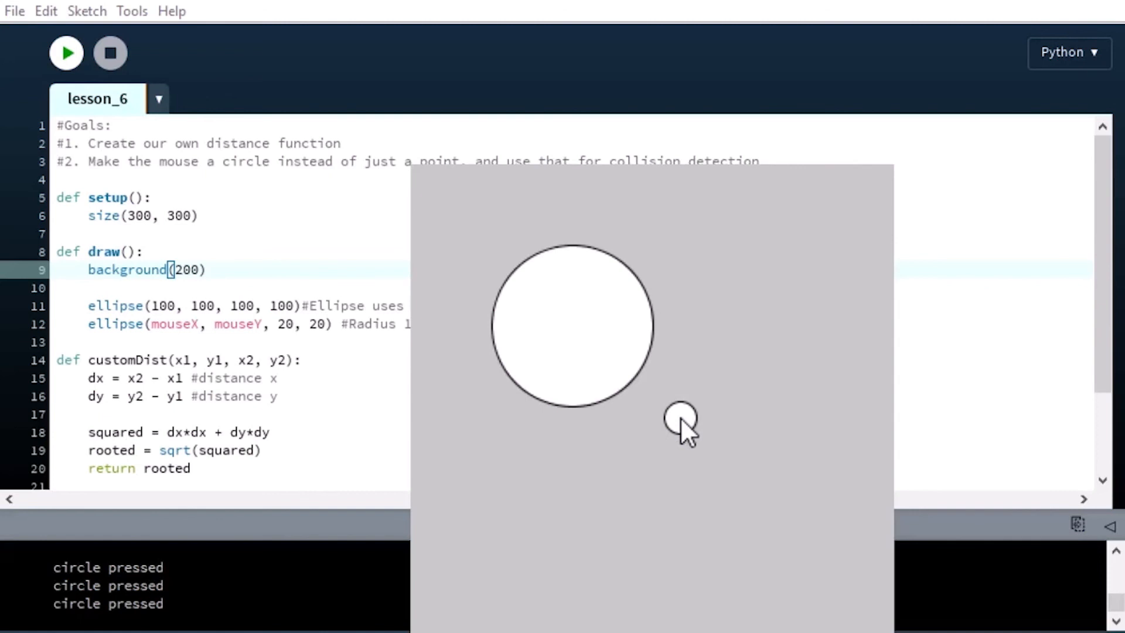
pyautogui.moveTo(712, 431)
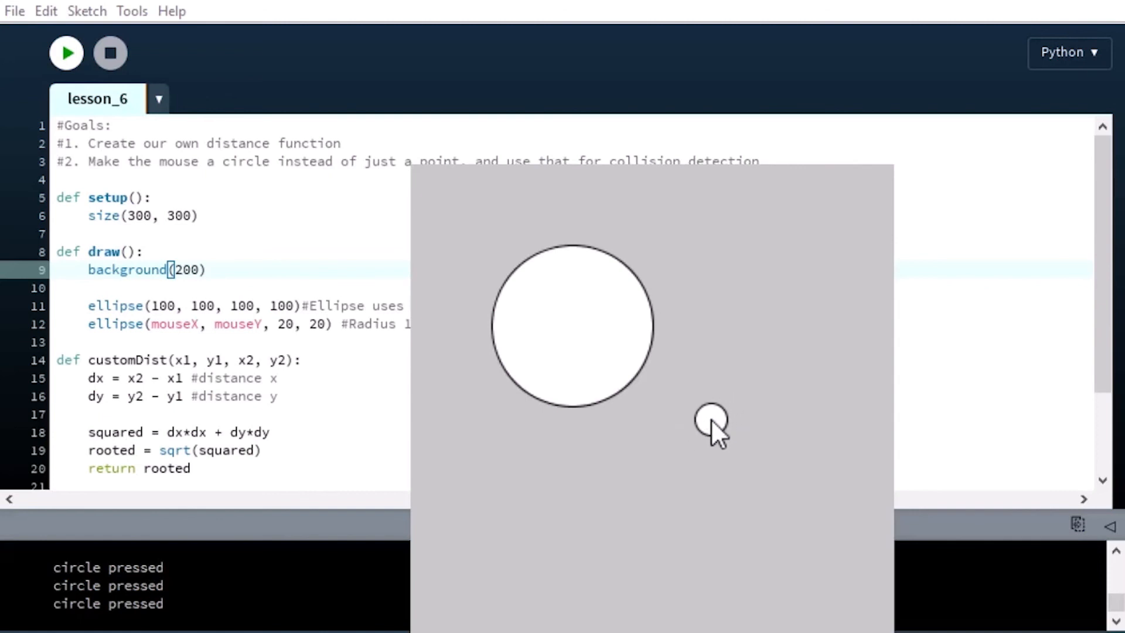